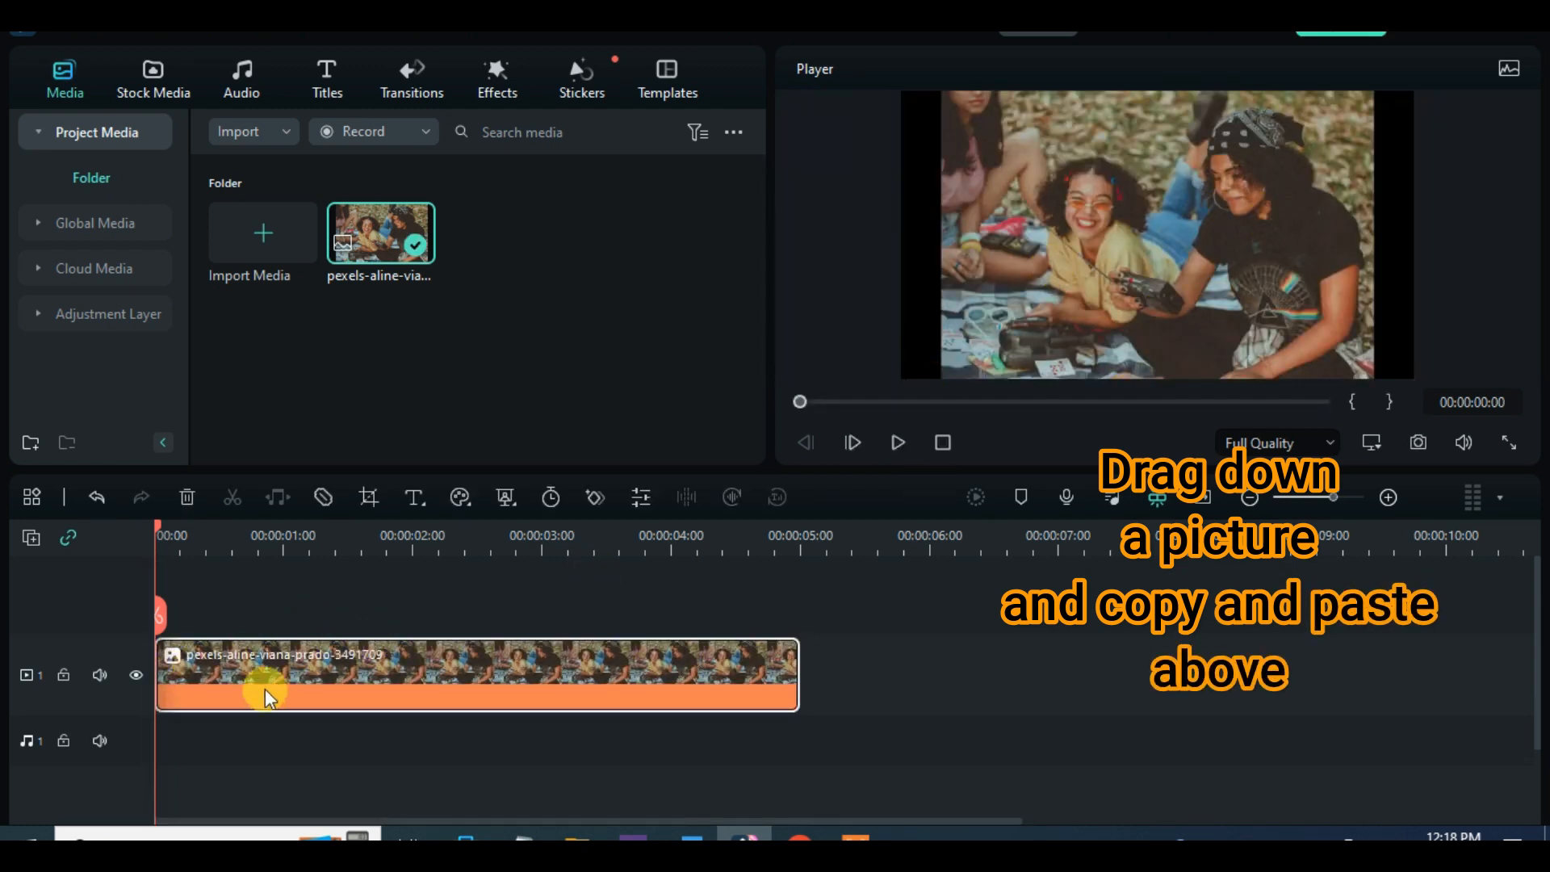
- Copy the photo clip and paste it onto the empty track above the original
right_click(268, 682)
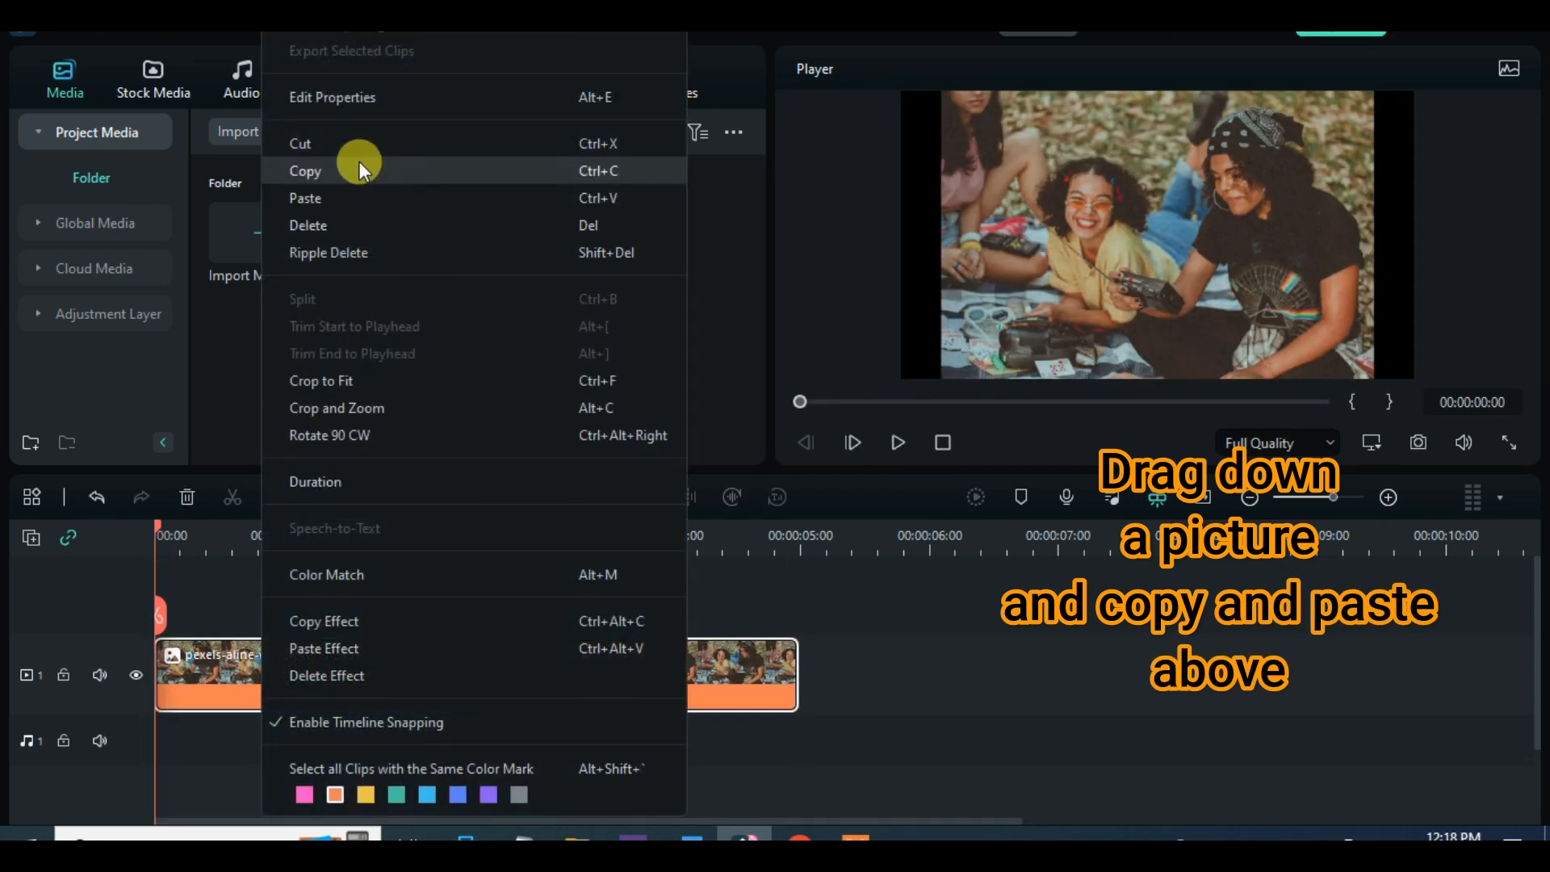
left_click(305, 170)
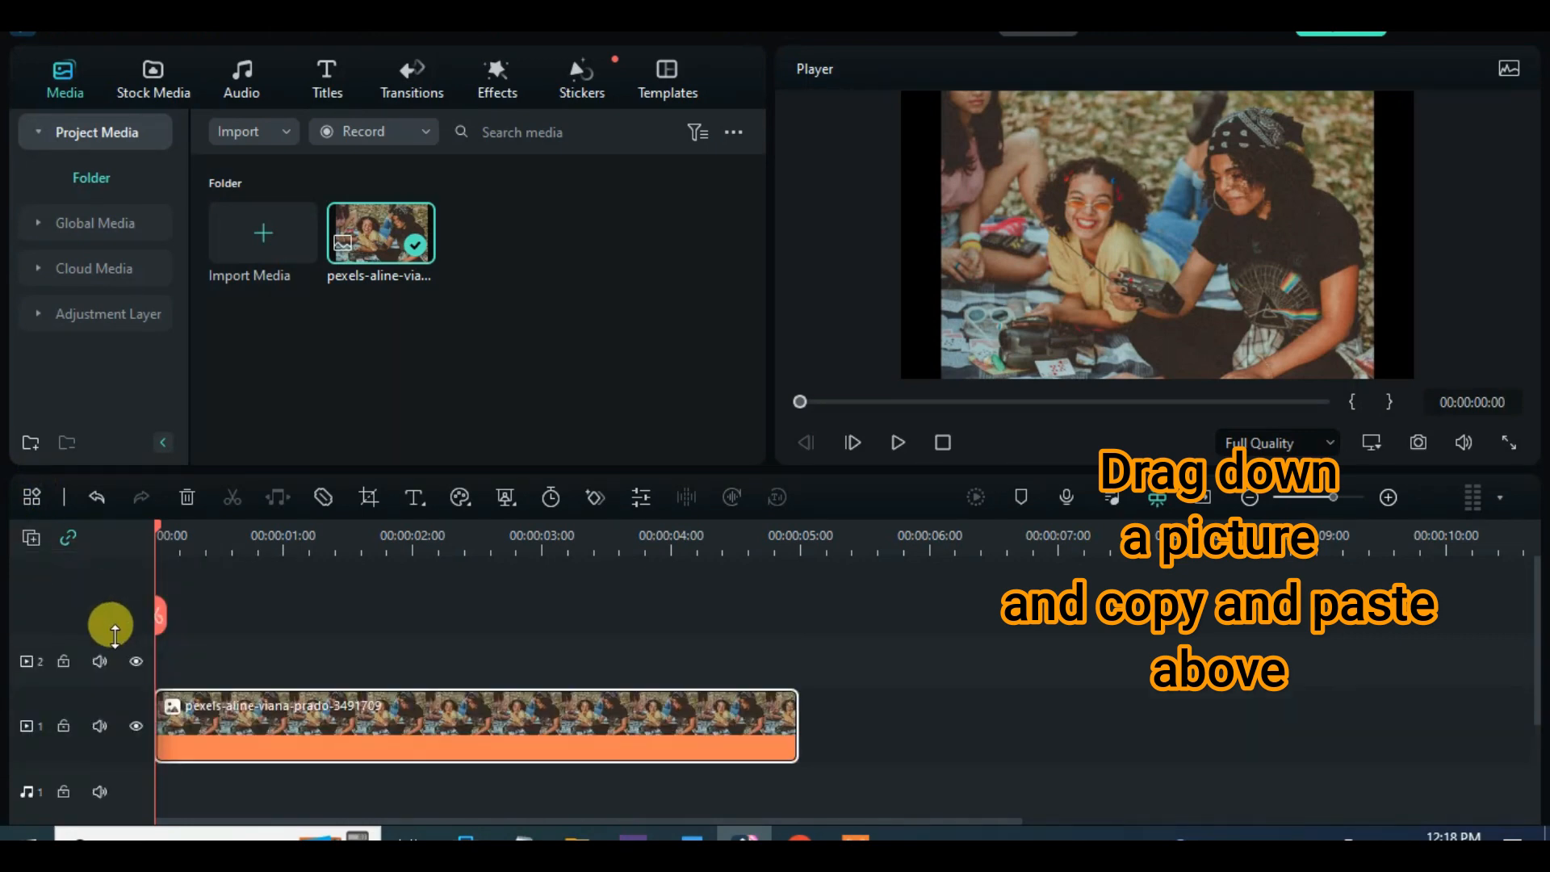
right_click(475, 724)
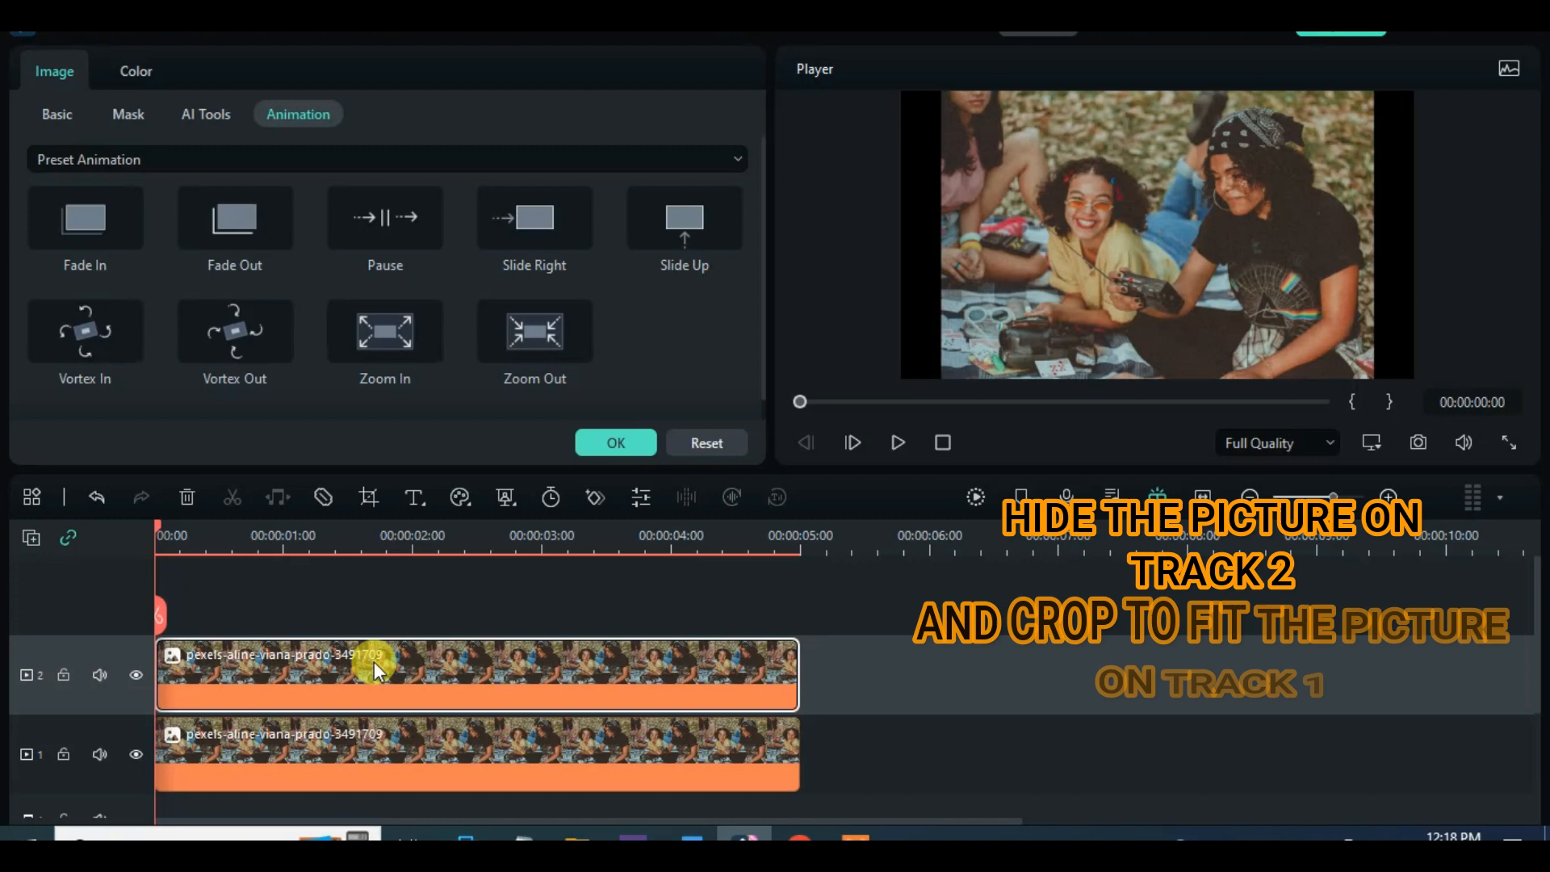
- Hide the track 2 copy, Crop to Fit the track 1 photo, and lower its opacity
left_click(135, 675)
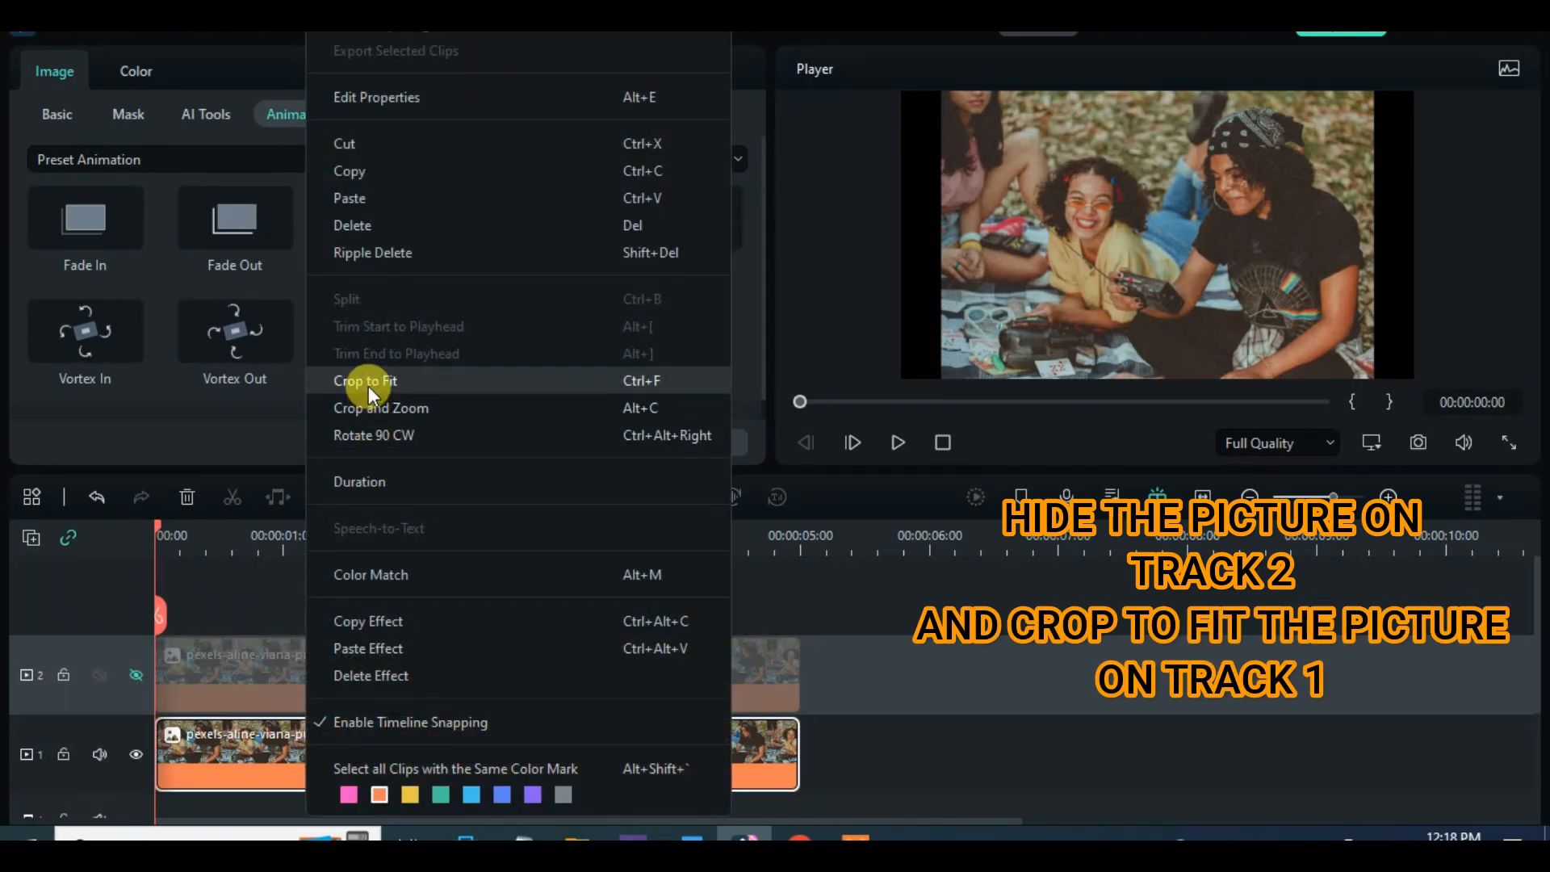
left_click(365, 380)
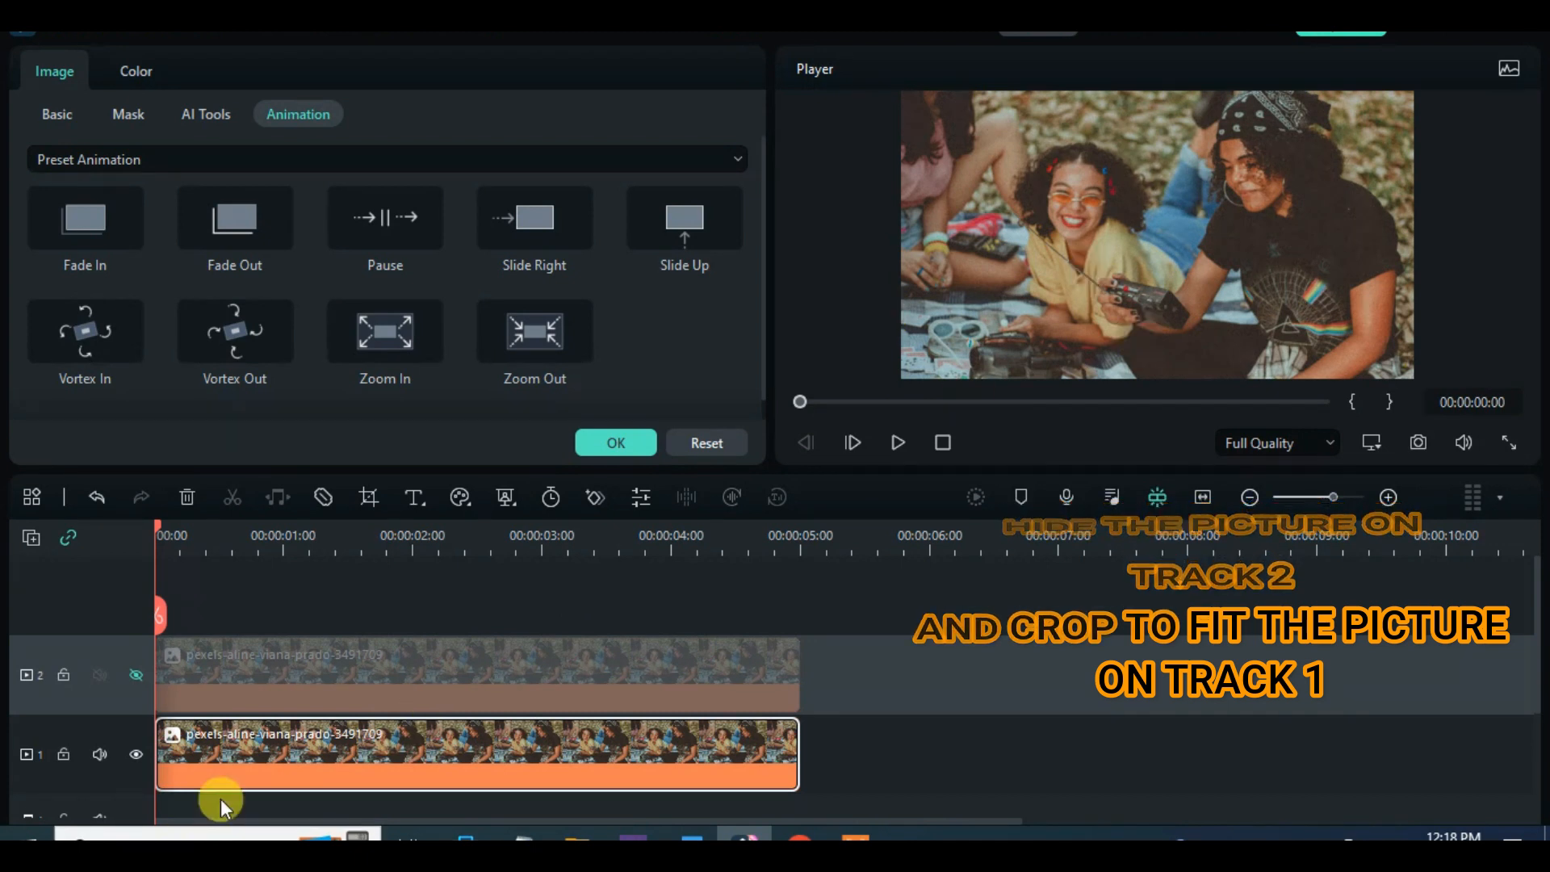
left_click(56, 114)
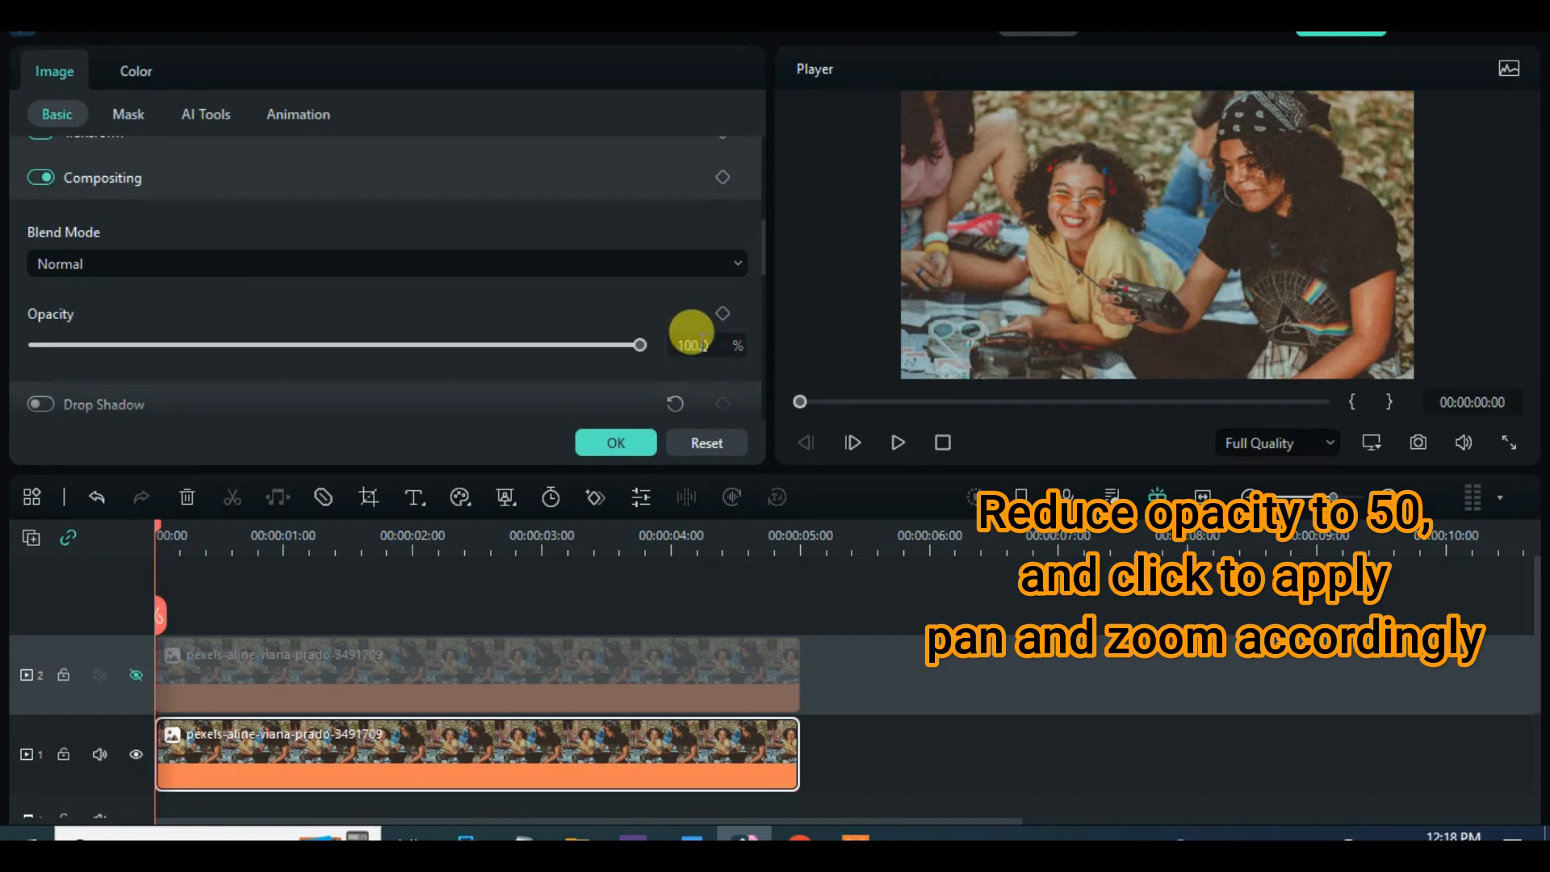
left_click_drag(638, 343, 337, 344)
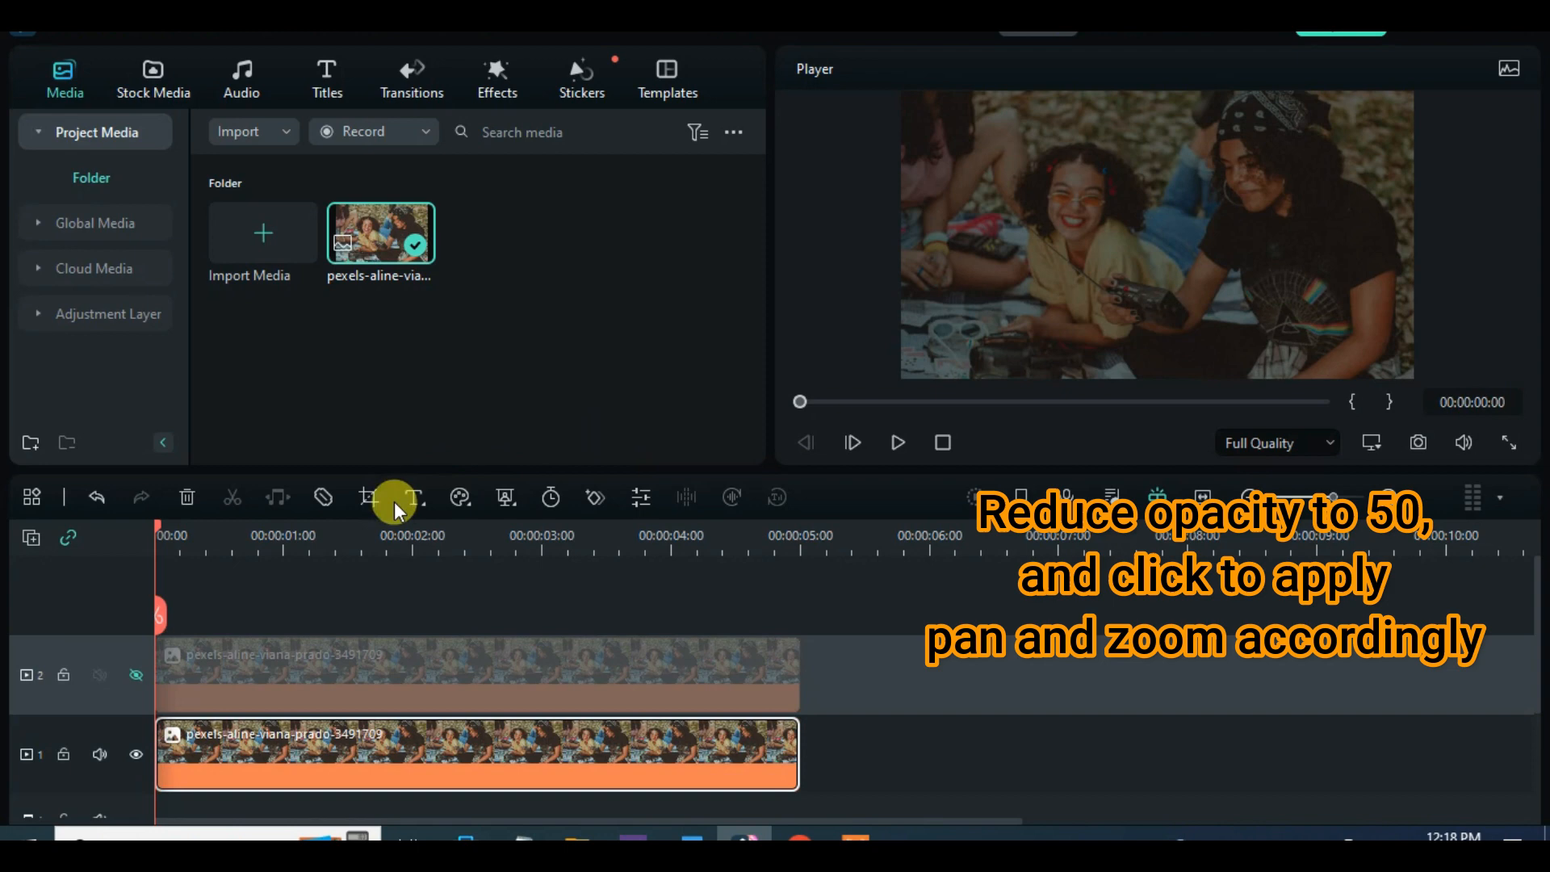
- Give the background photo a 16:9 Pan & Zoom ending on a closer framing, then preview
left_click(393, 497)
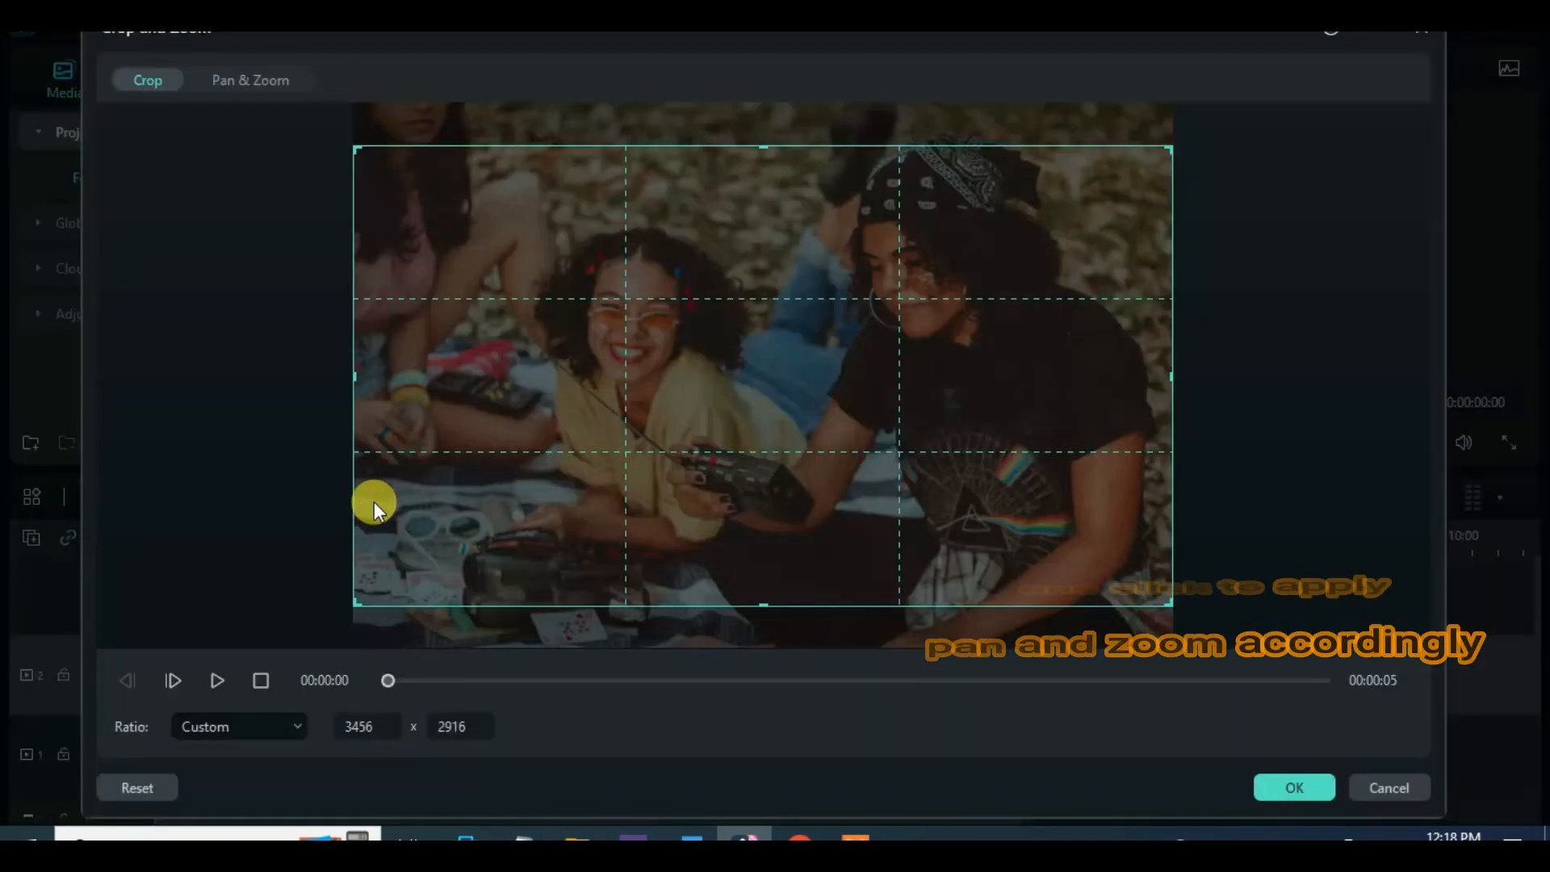
left_click(238, 725)
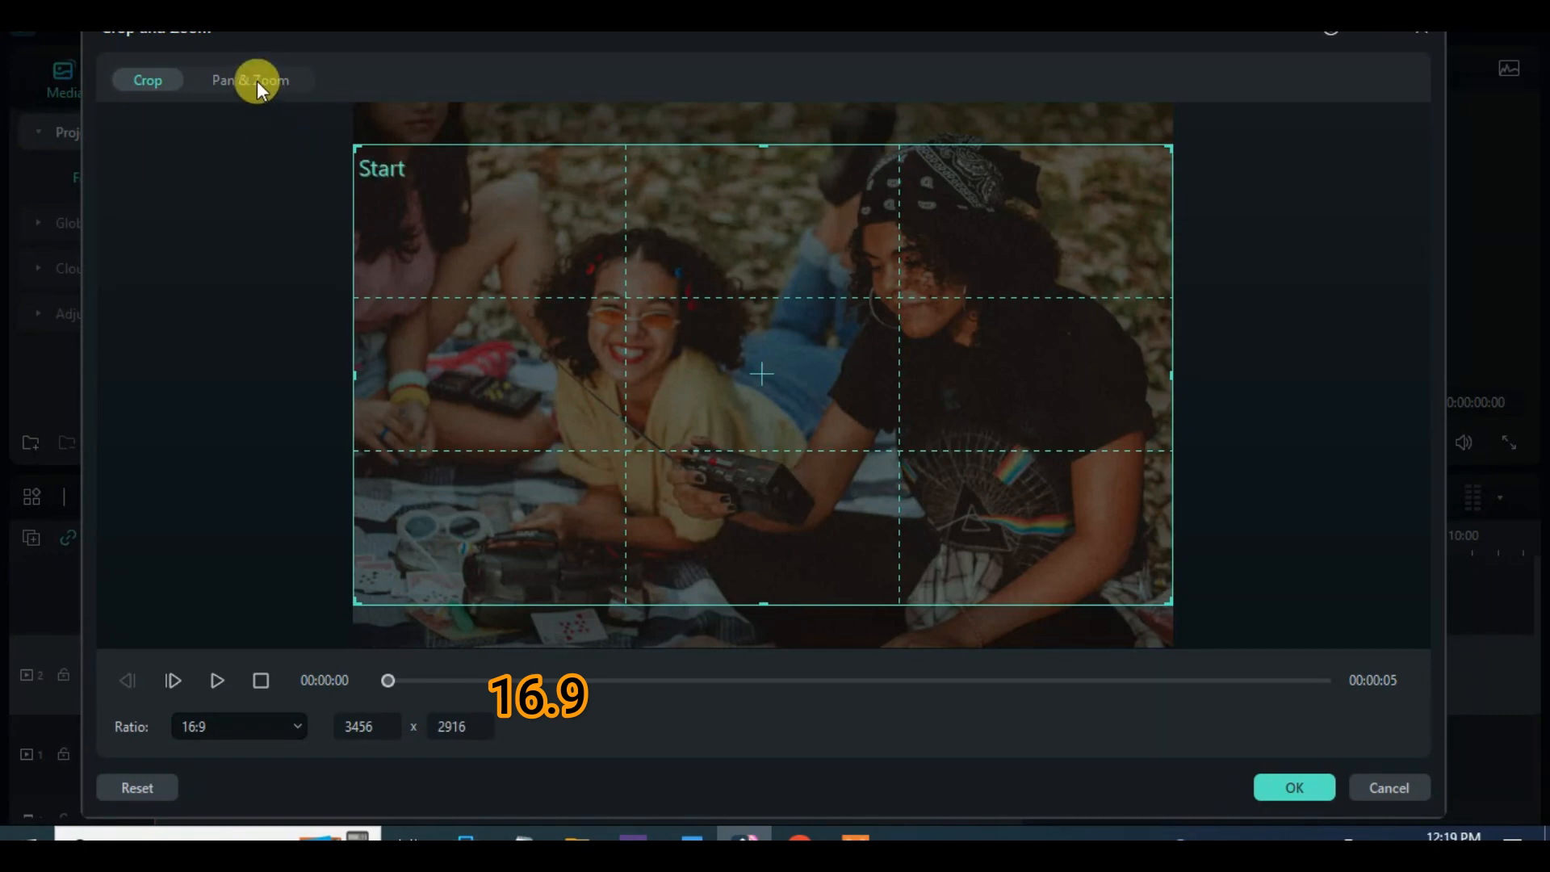
left_click(249, 80)
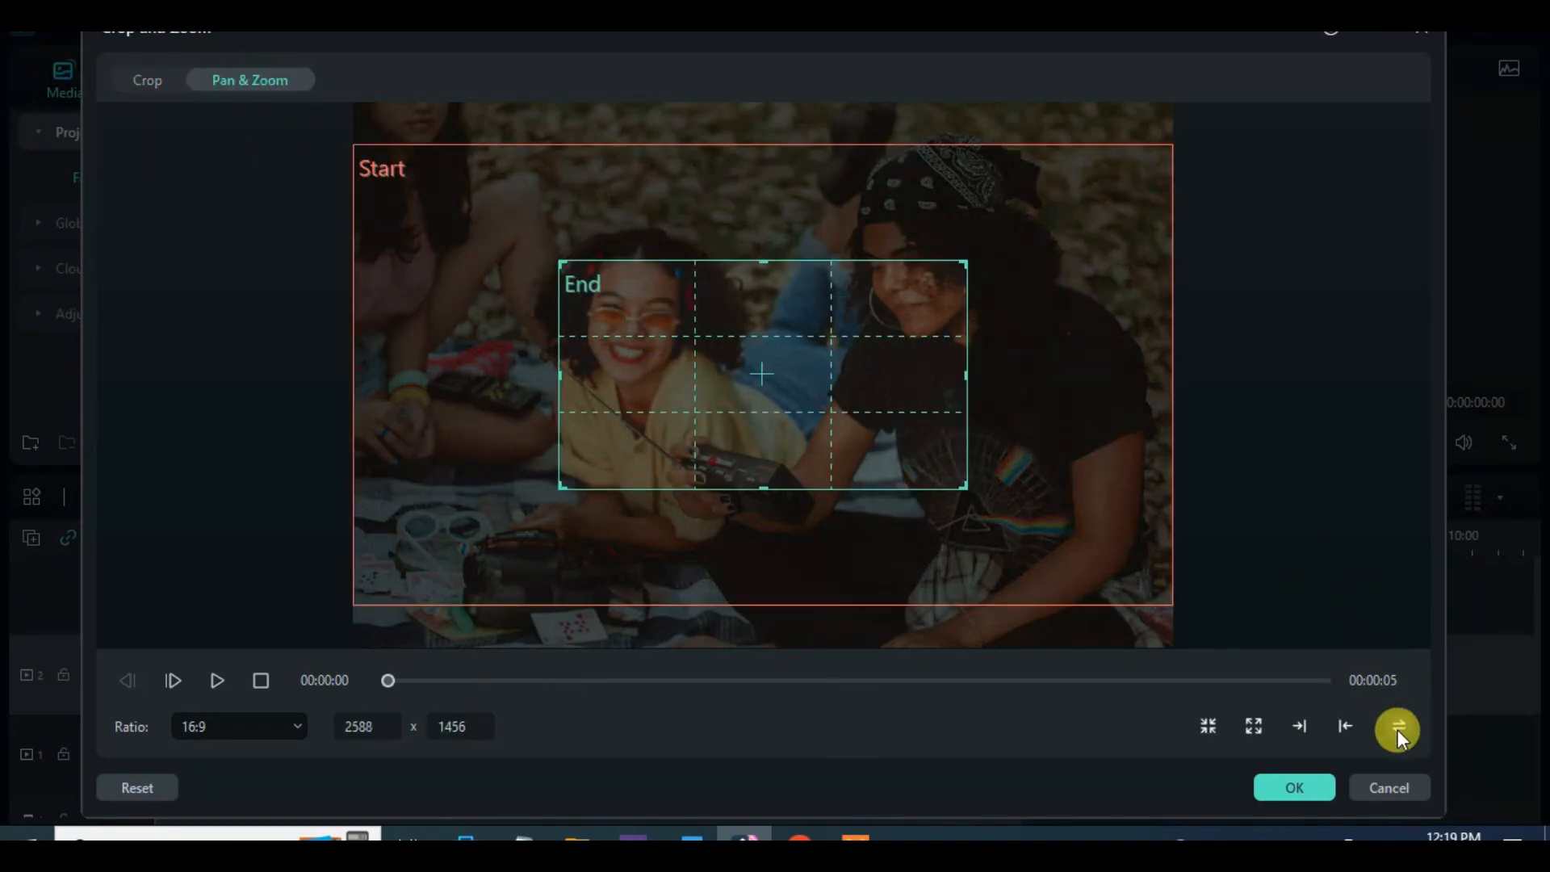
left_click(1397, 728)
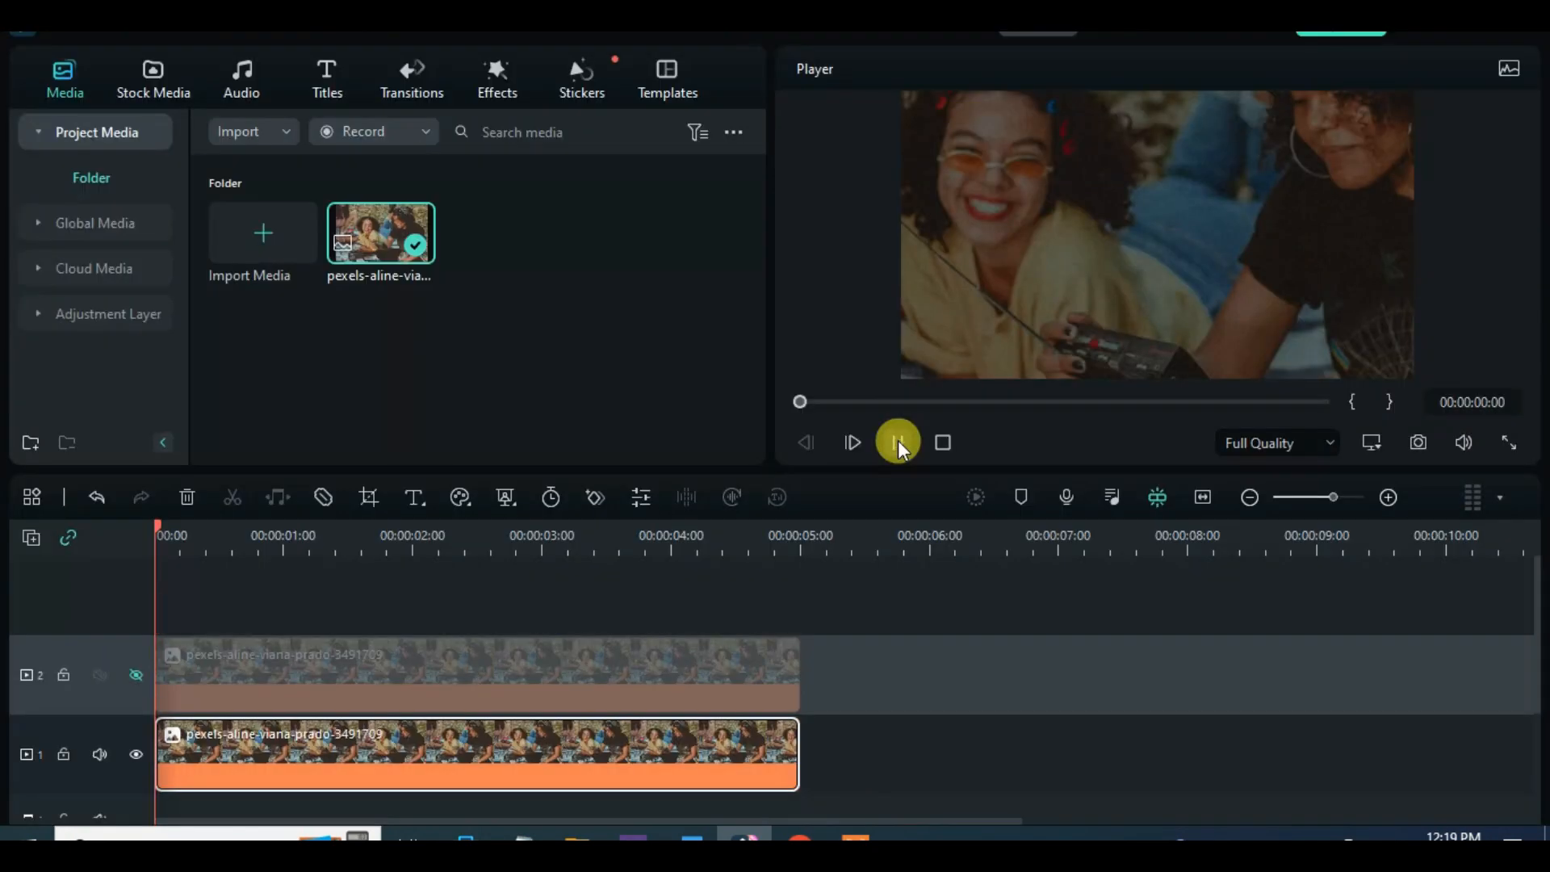
left_click(898, 441)
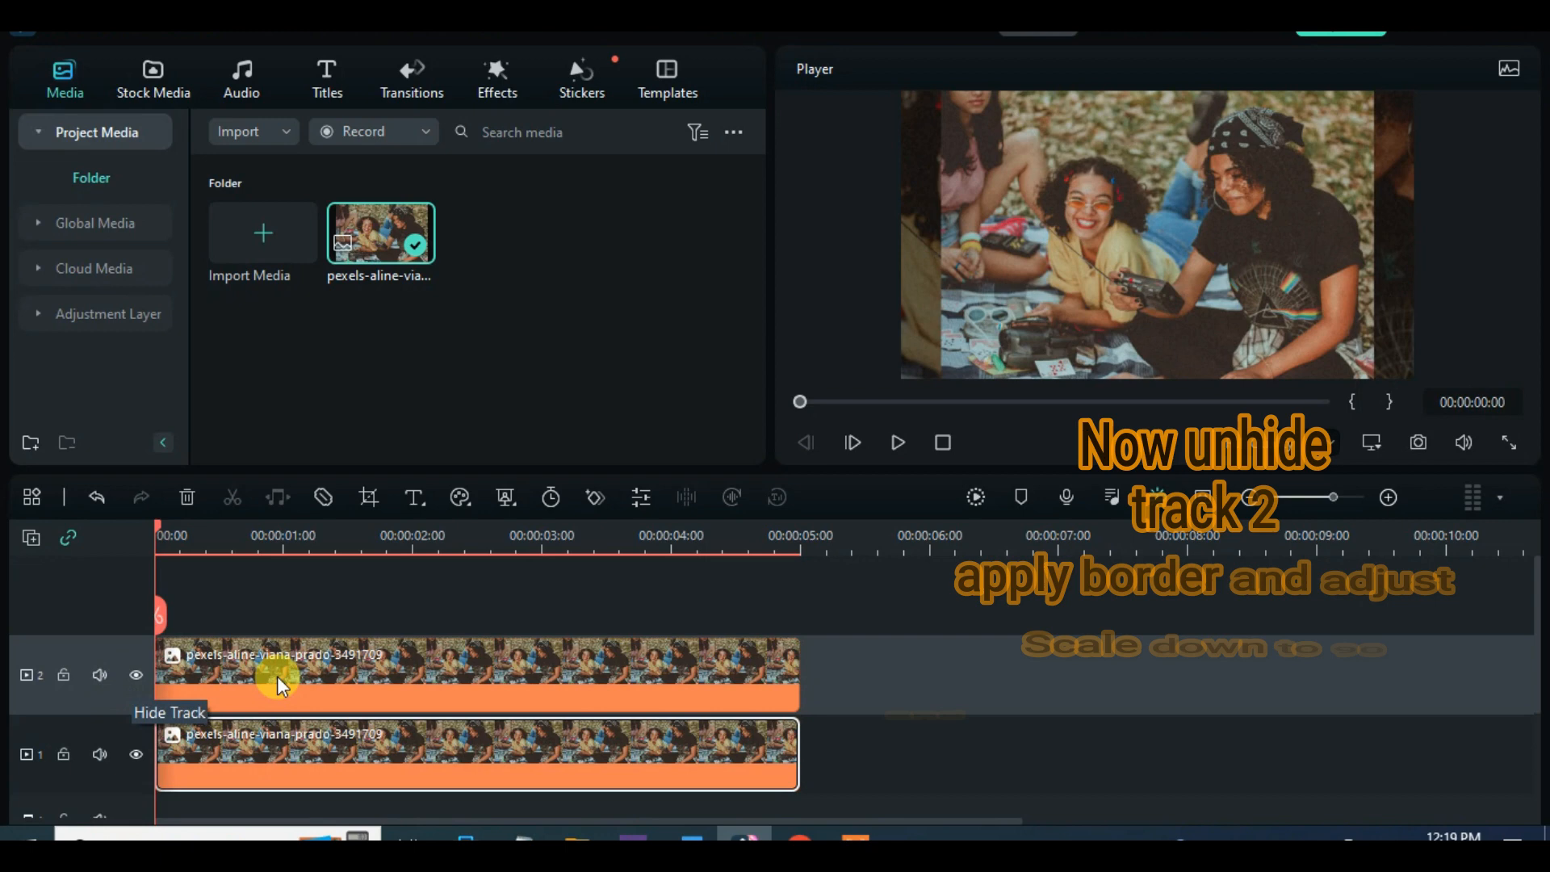
- Add a white Border to the upper photo, scale it to 90, enable Drop Shadow, Border Blur 2
left_click(497, 78)
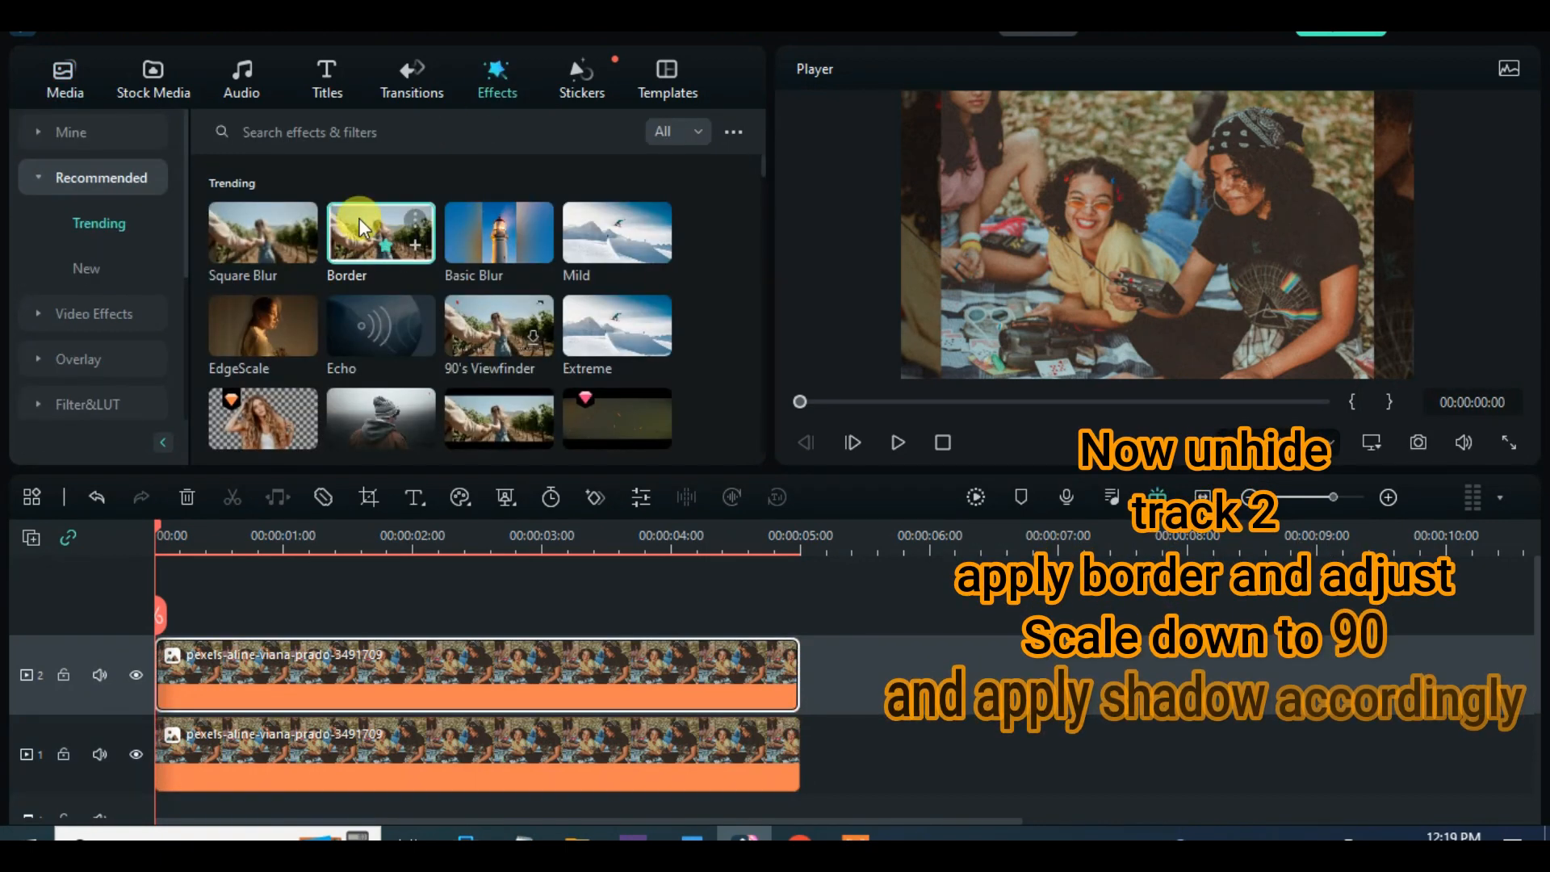
left_click_drag(380, 232, 341, 677)
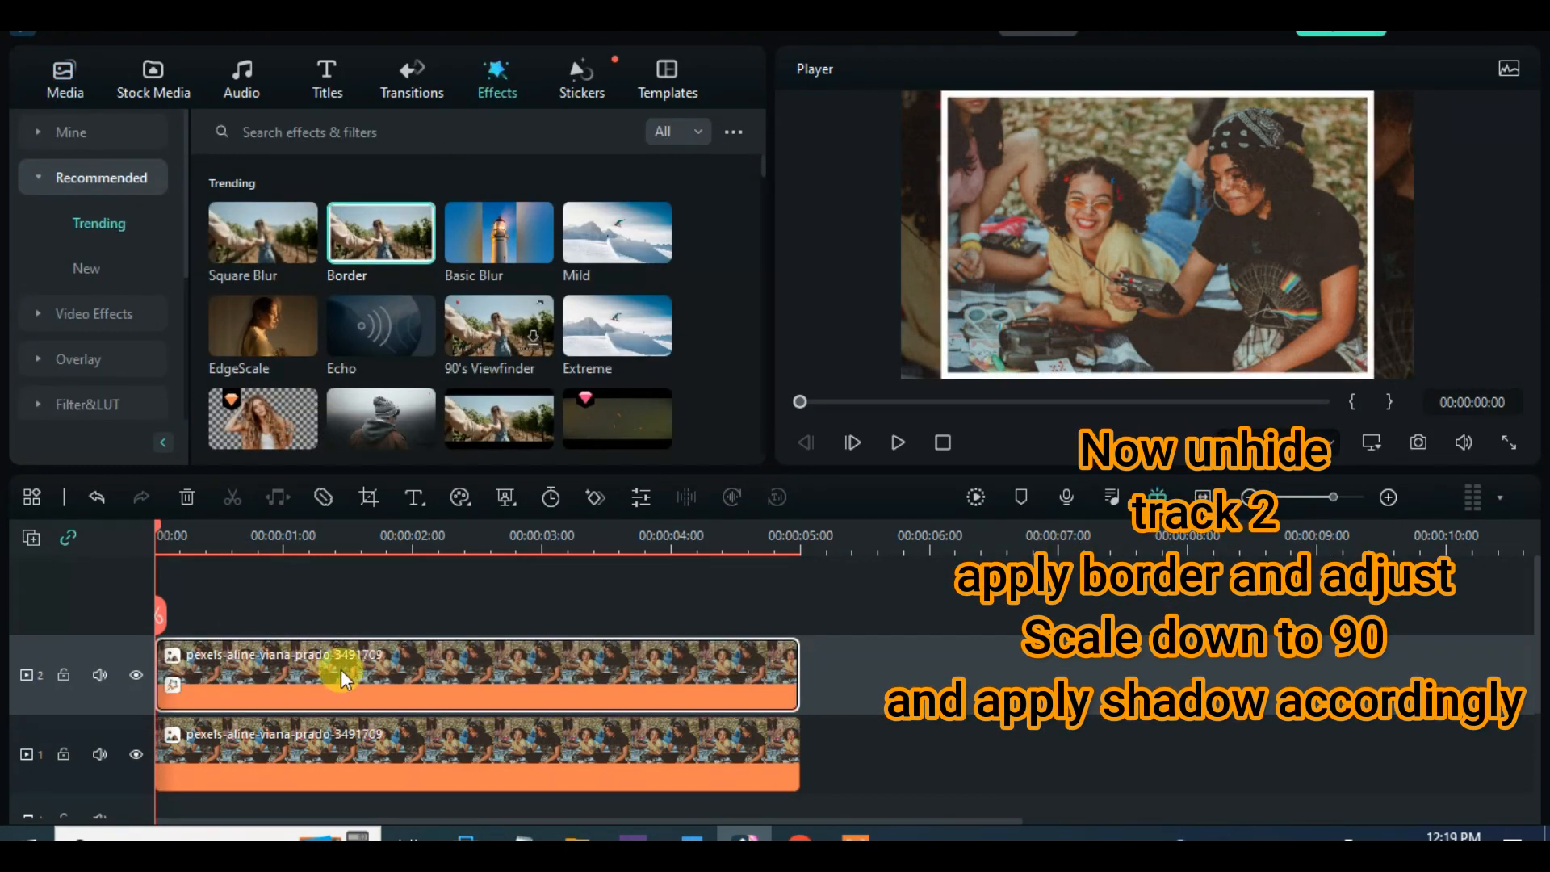
double_click(335, 675)
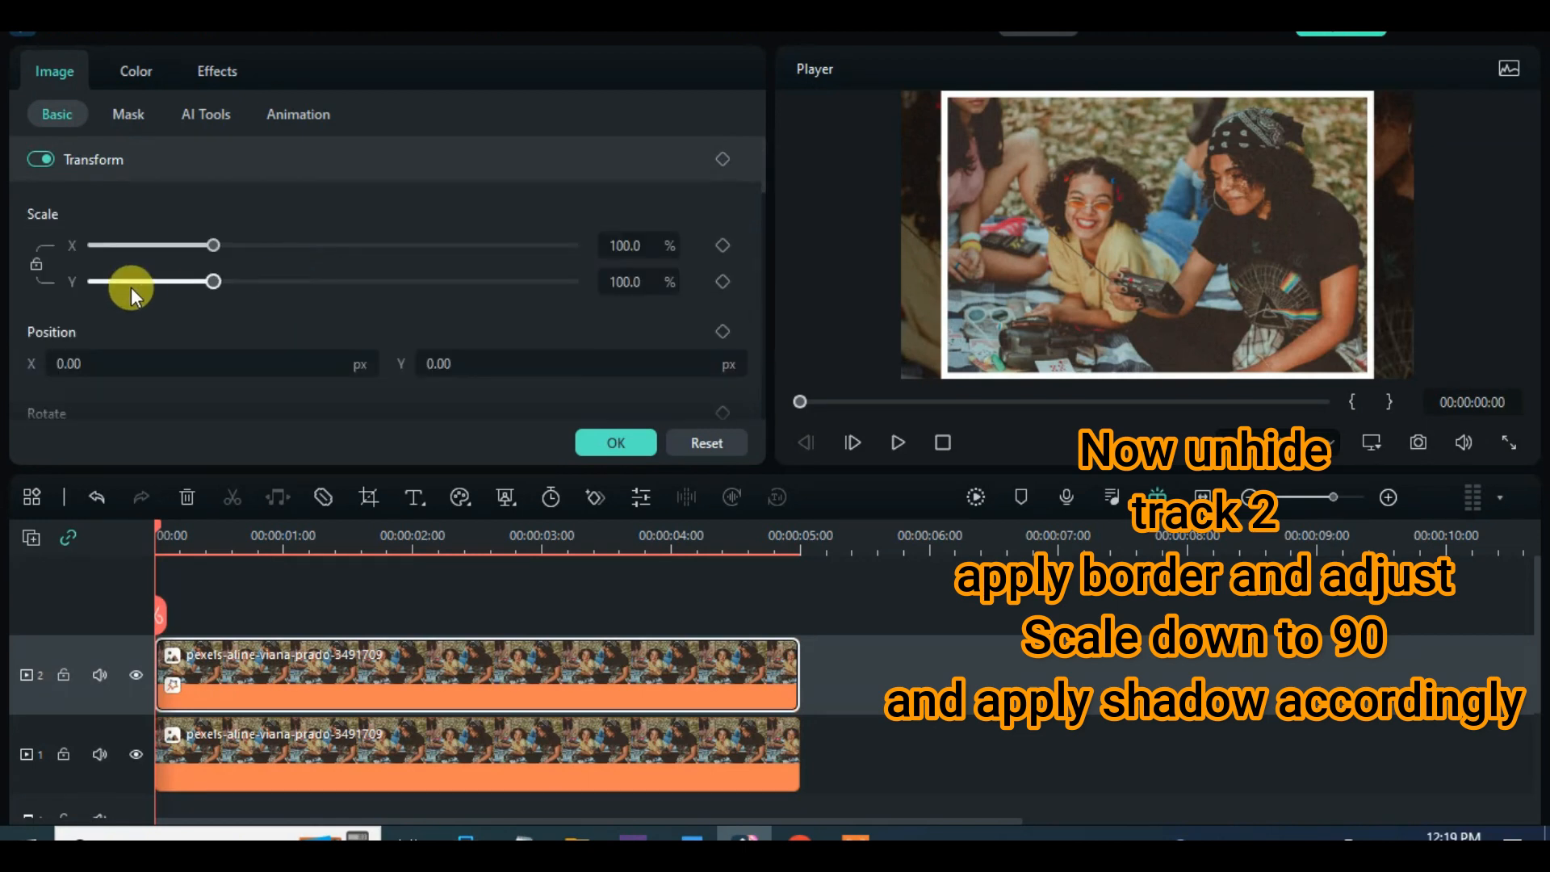
left_click(625, 246)
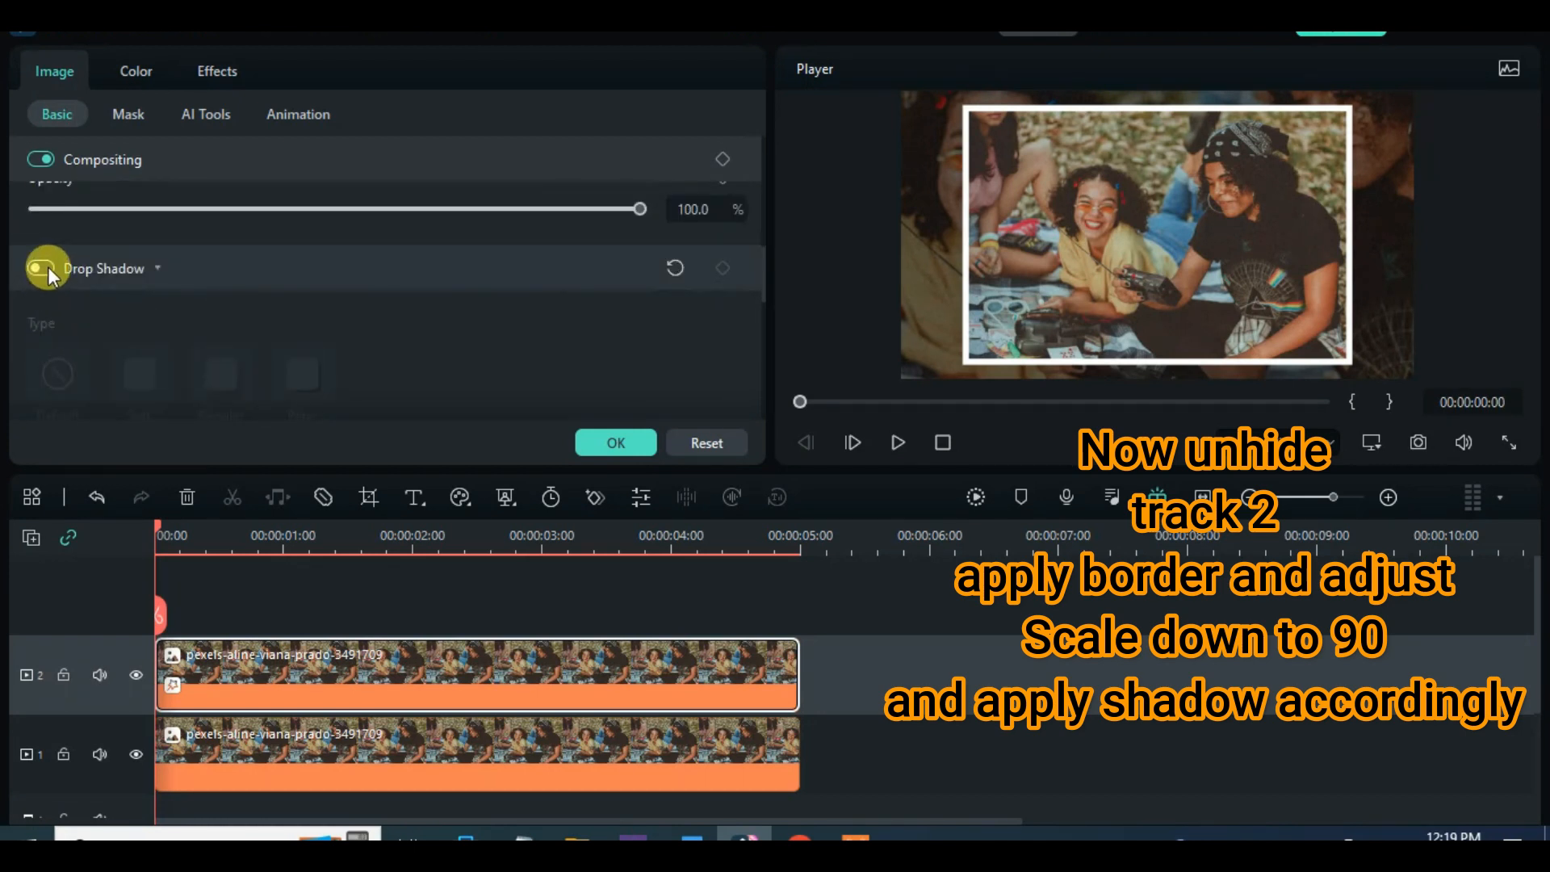
left_click(301, 373)
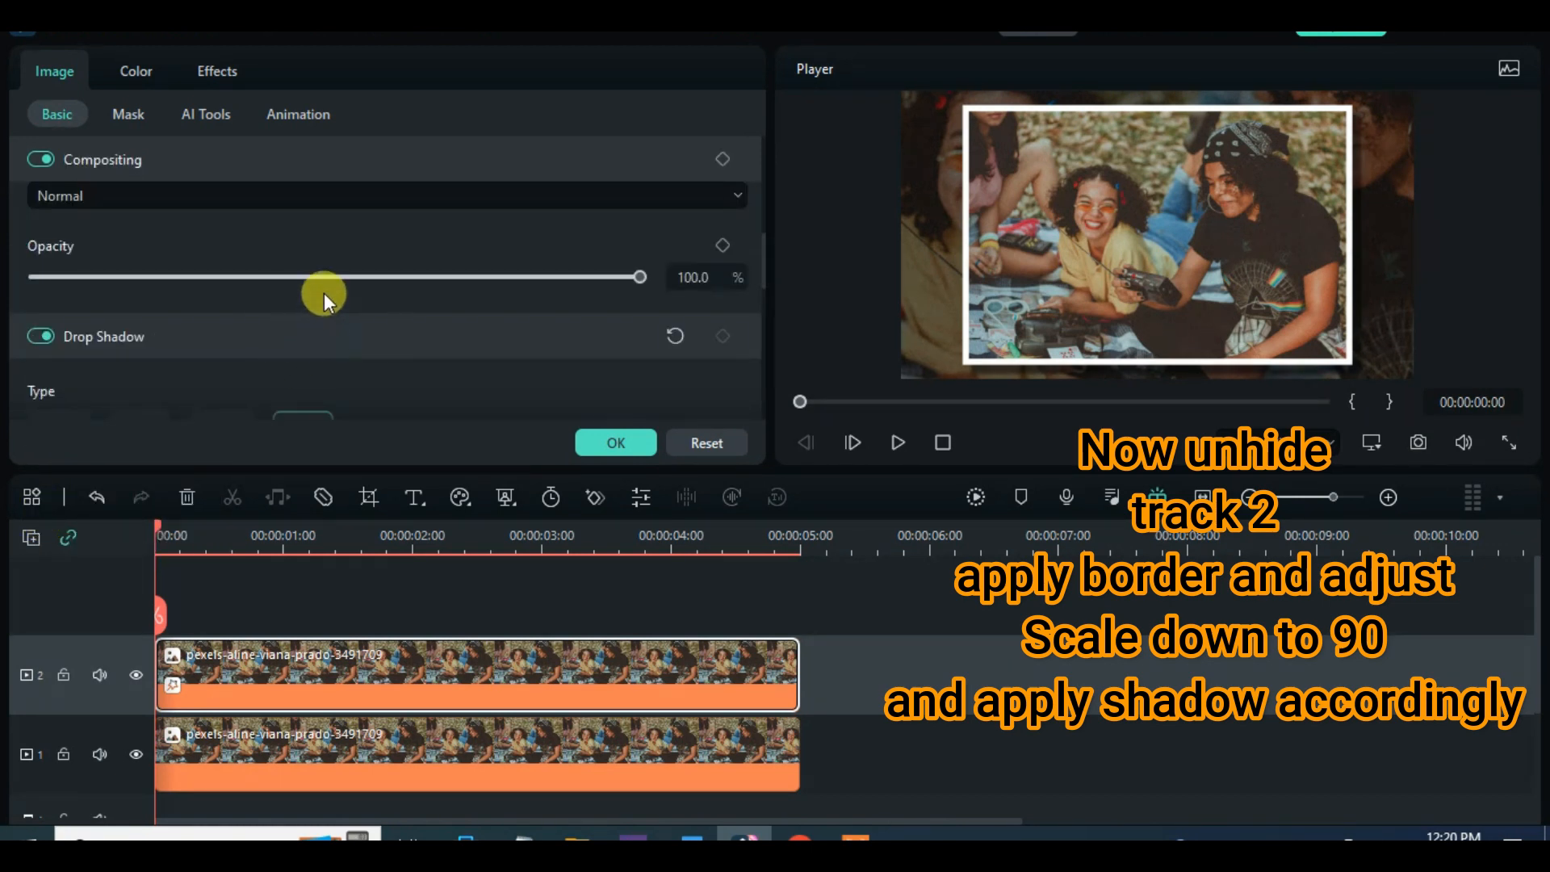
left_click(216, 70)
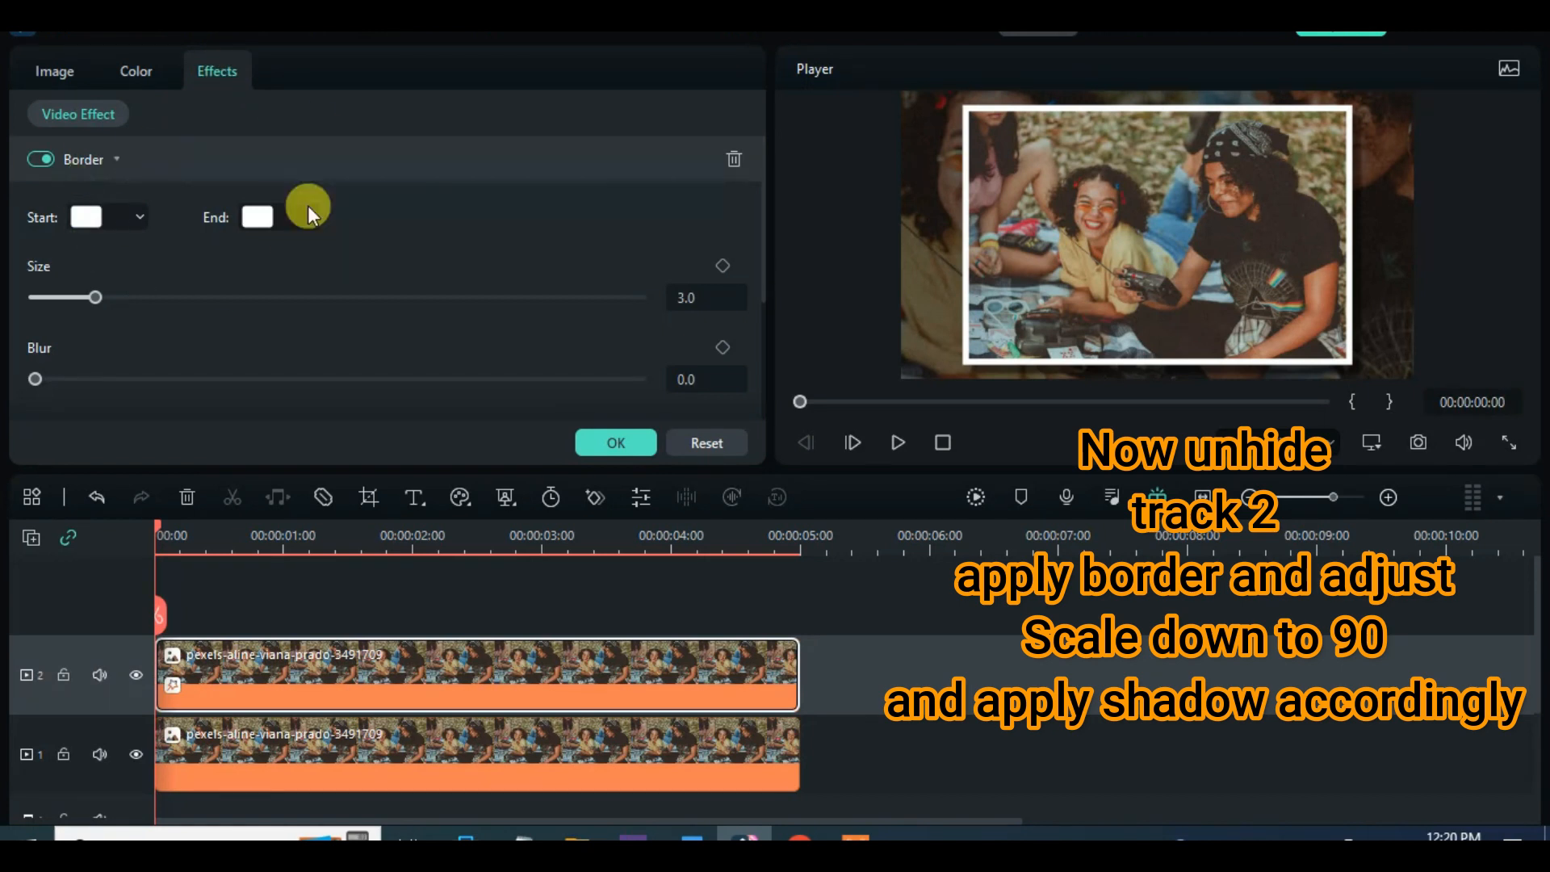
left_click_drag(36, 378, 56, 379)
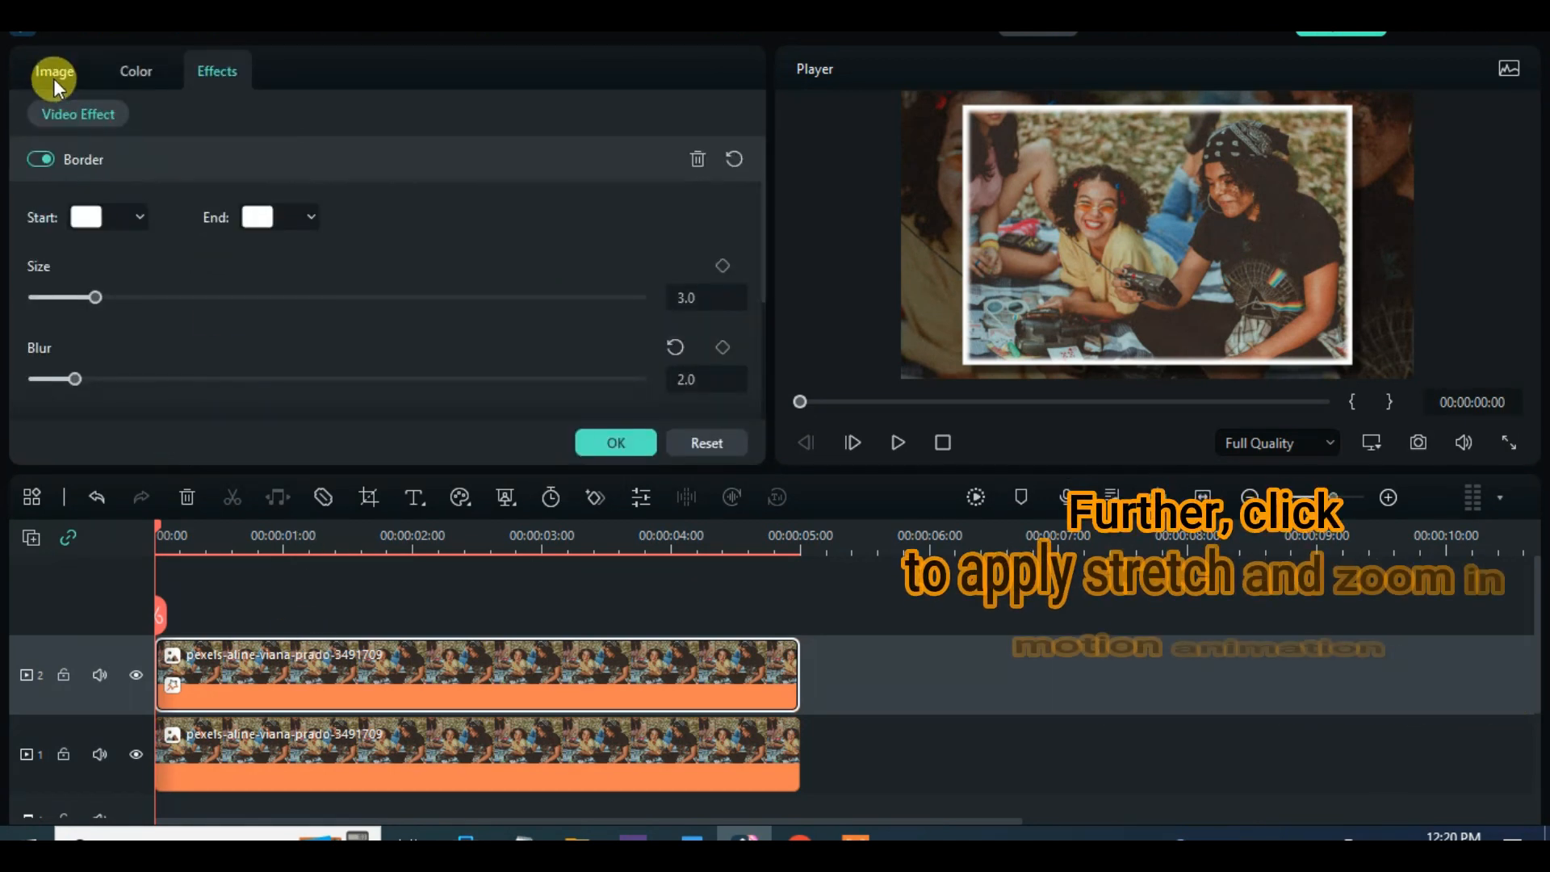
- Apply the legacy Stretch in and zoom in 2 animation to the track 2 photo and preview it
left_click(298, 114)
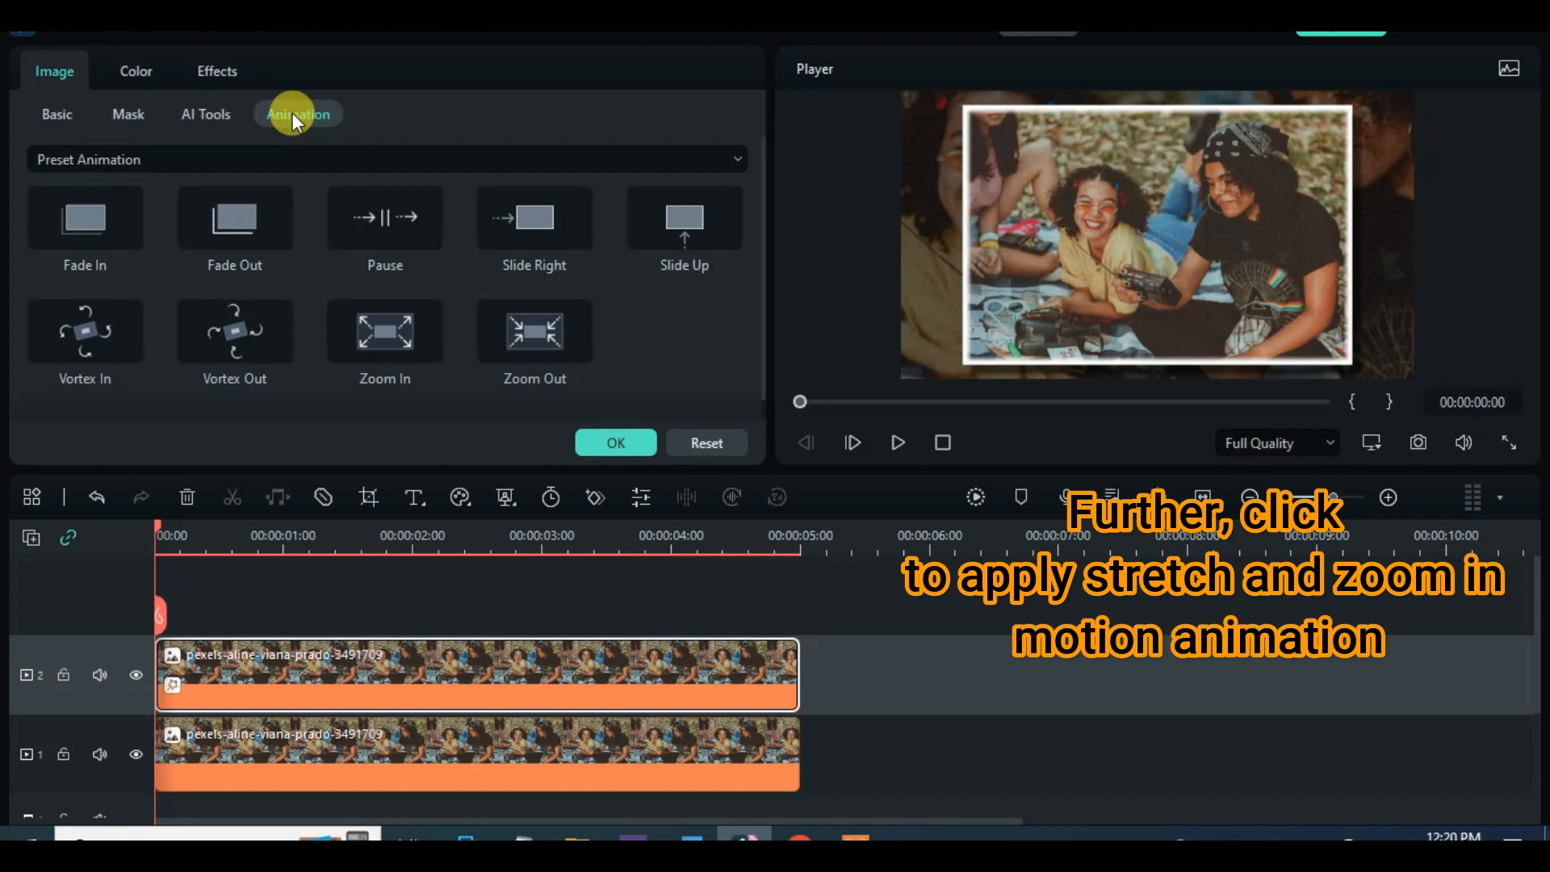
left_click(386, 159)
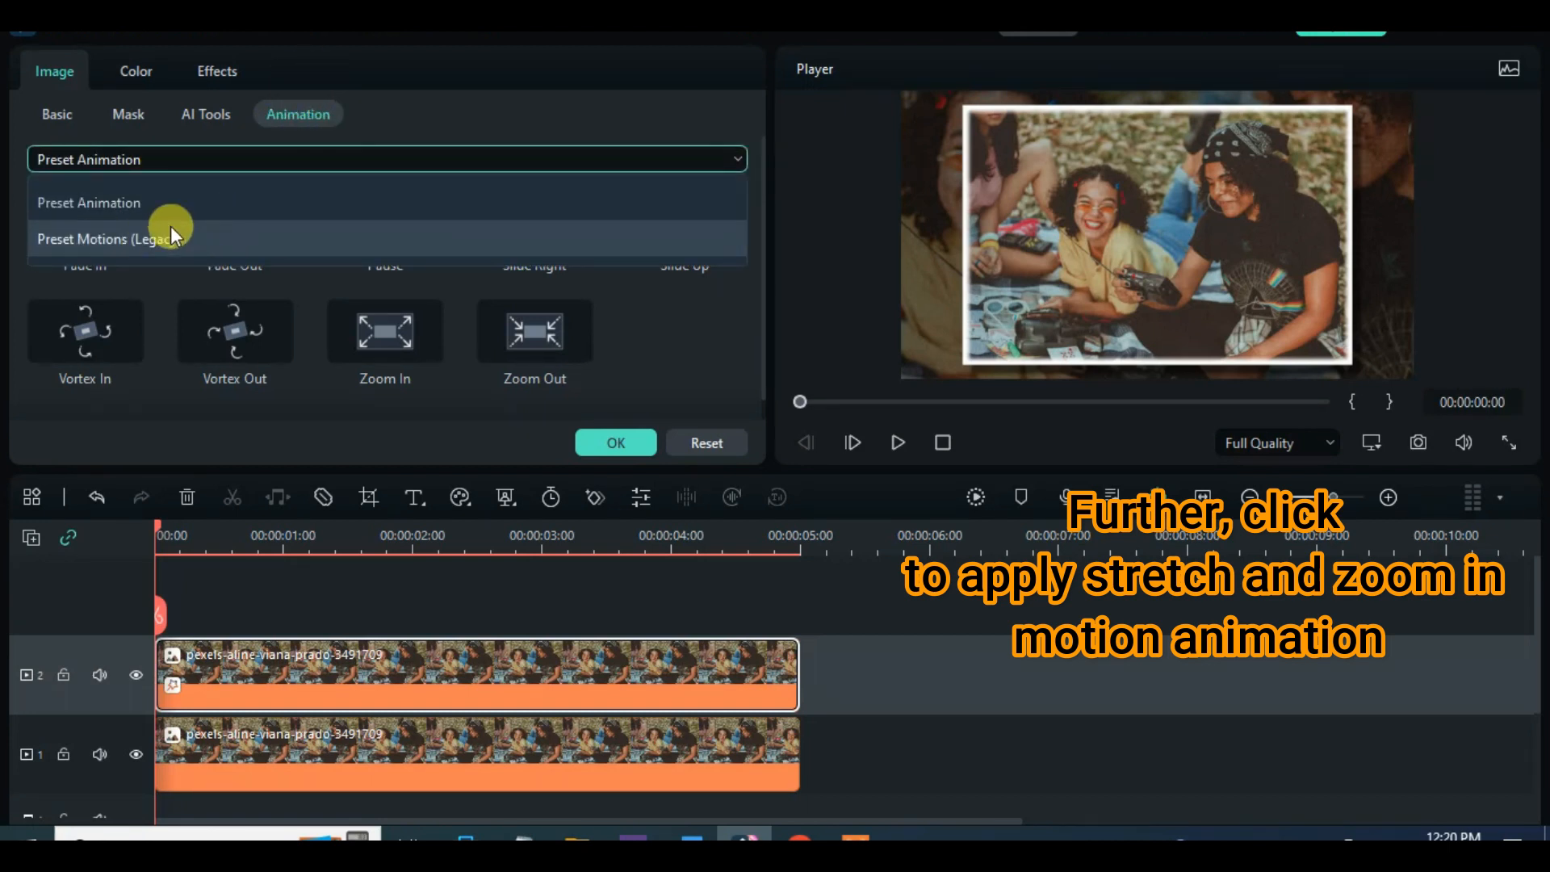
left_click(109, 239)
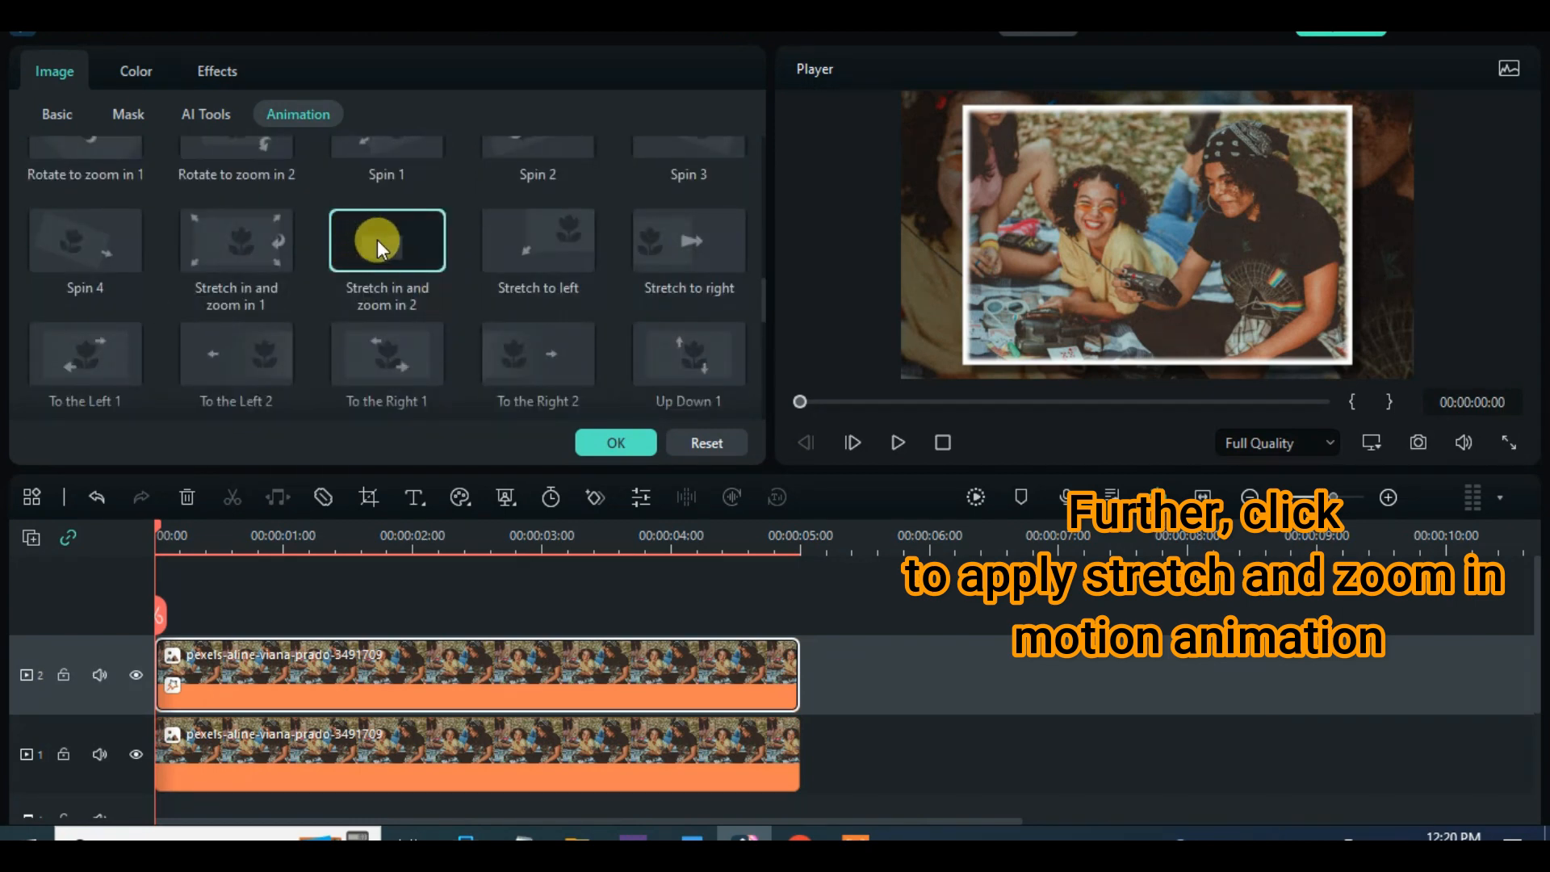
double_click(386, 240)
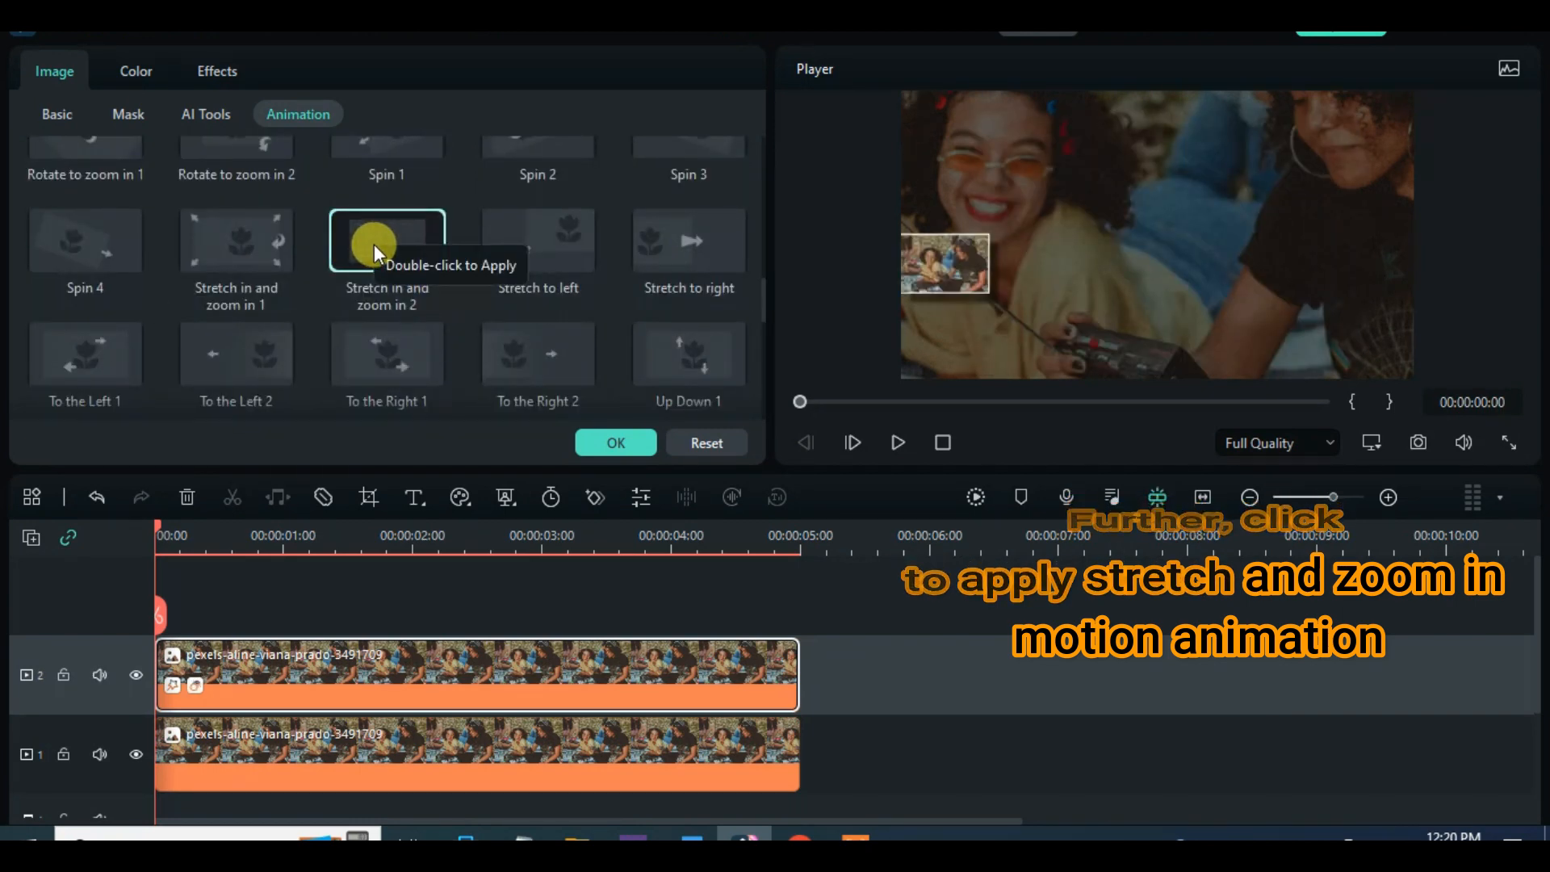
double_click(387, 239)
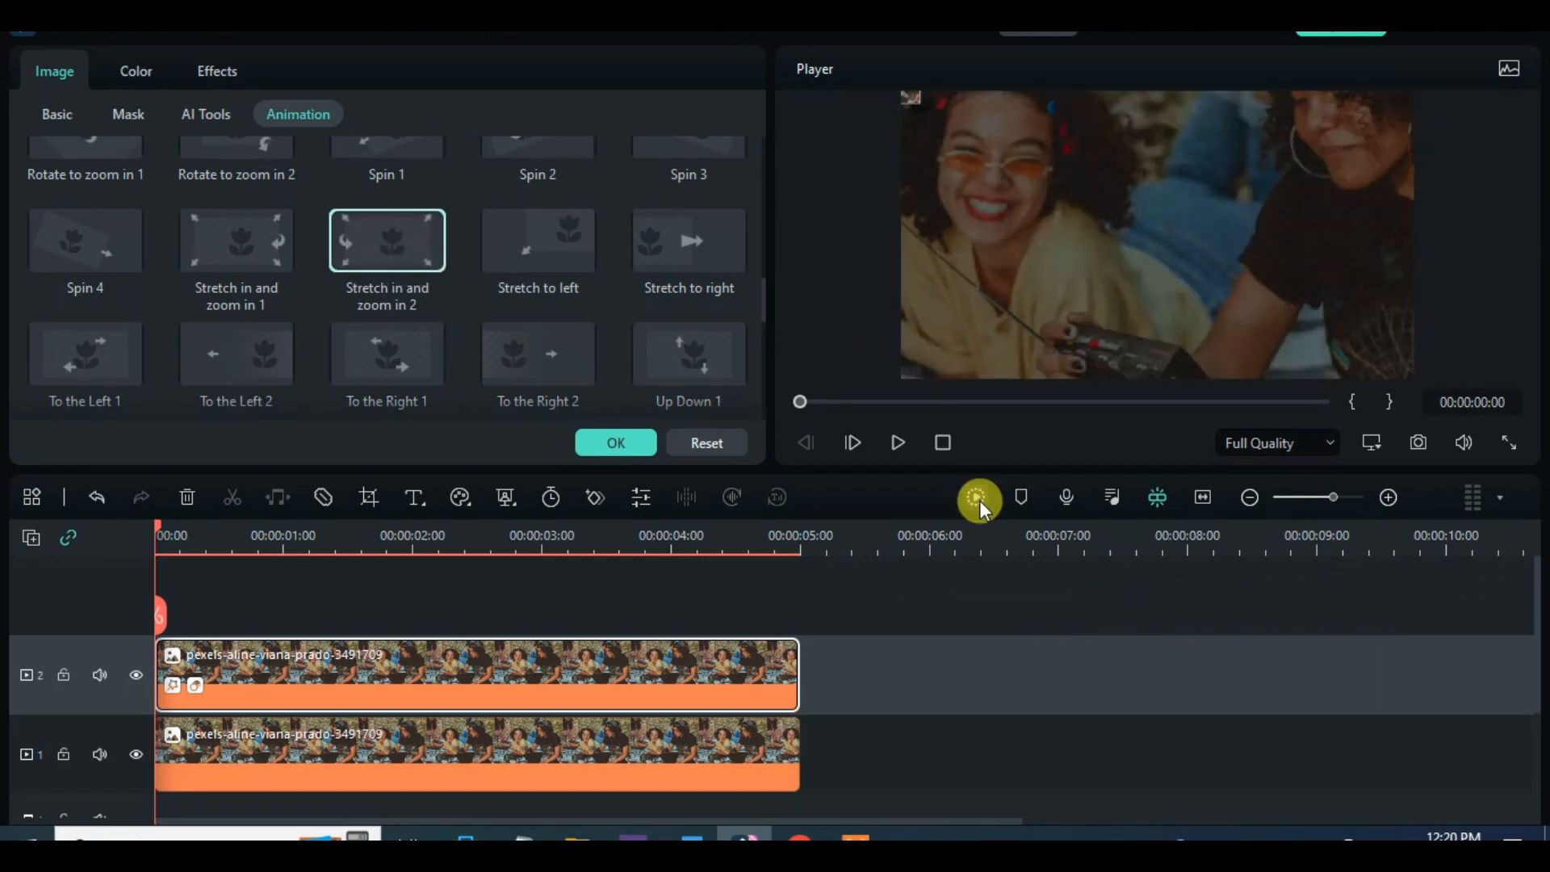
left_click(897, 441)
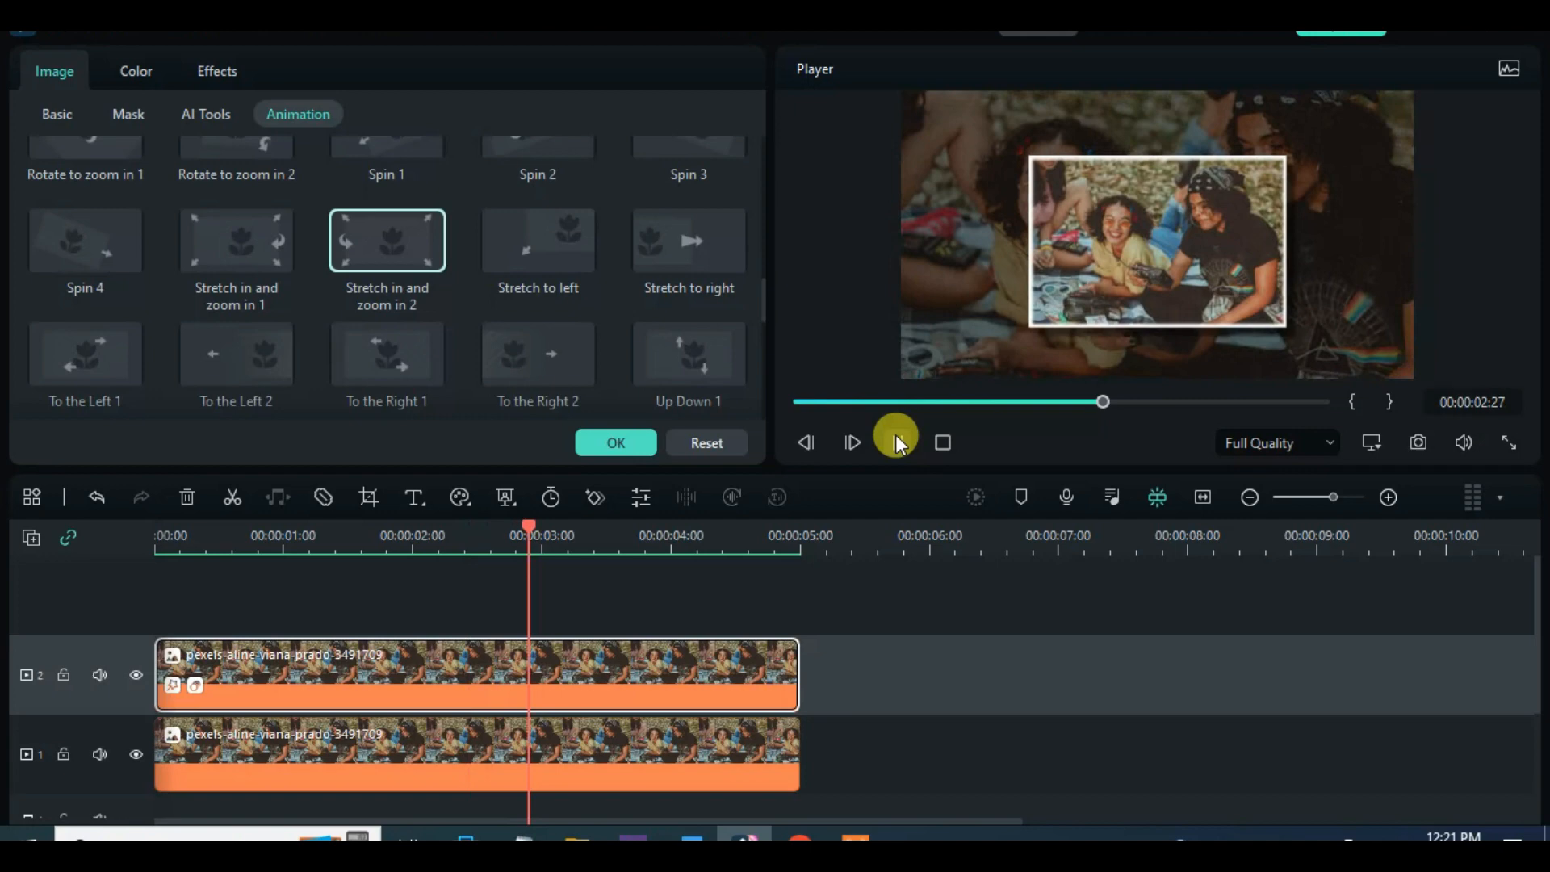
left_click(852, 441)
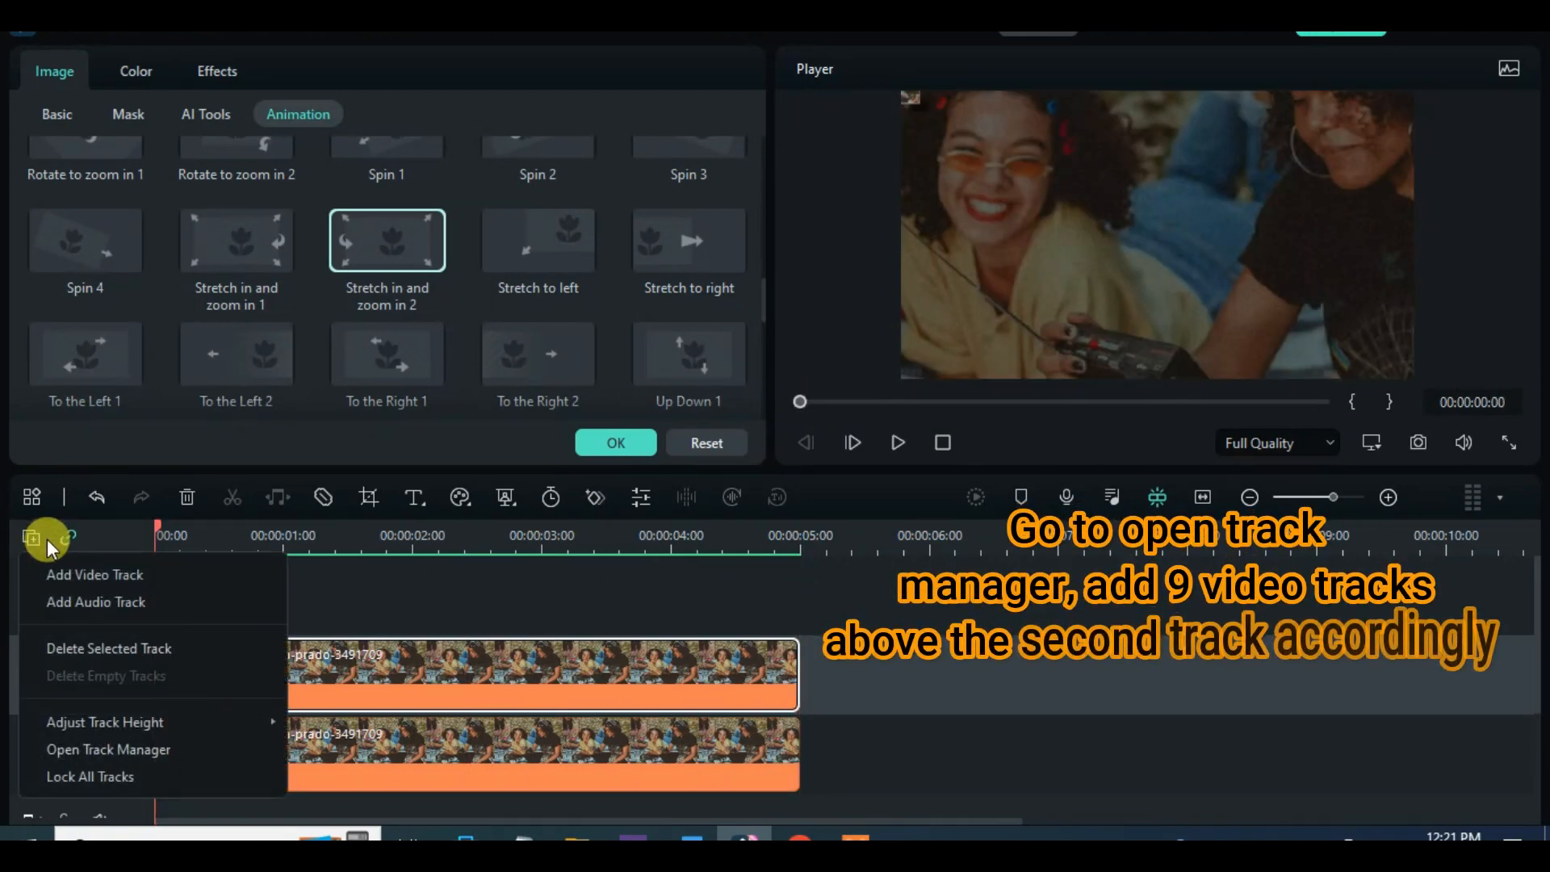
- Add 9 video tracks placed Above Track 2 via the Track Manager
left_click(109, 749)
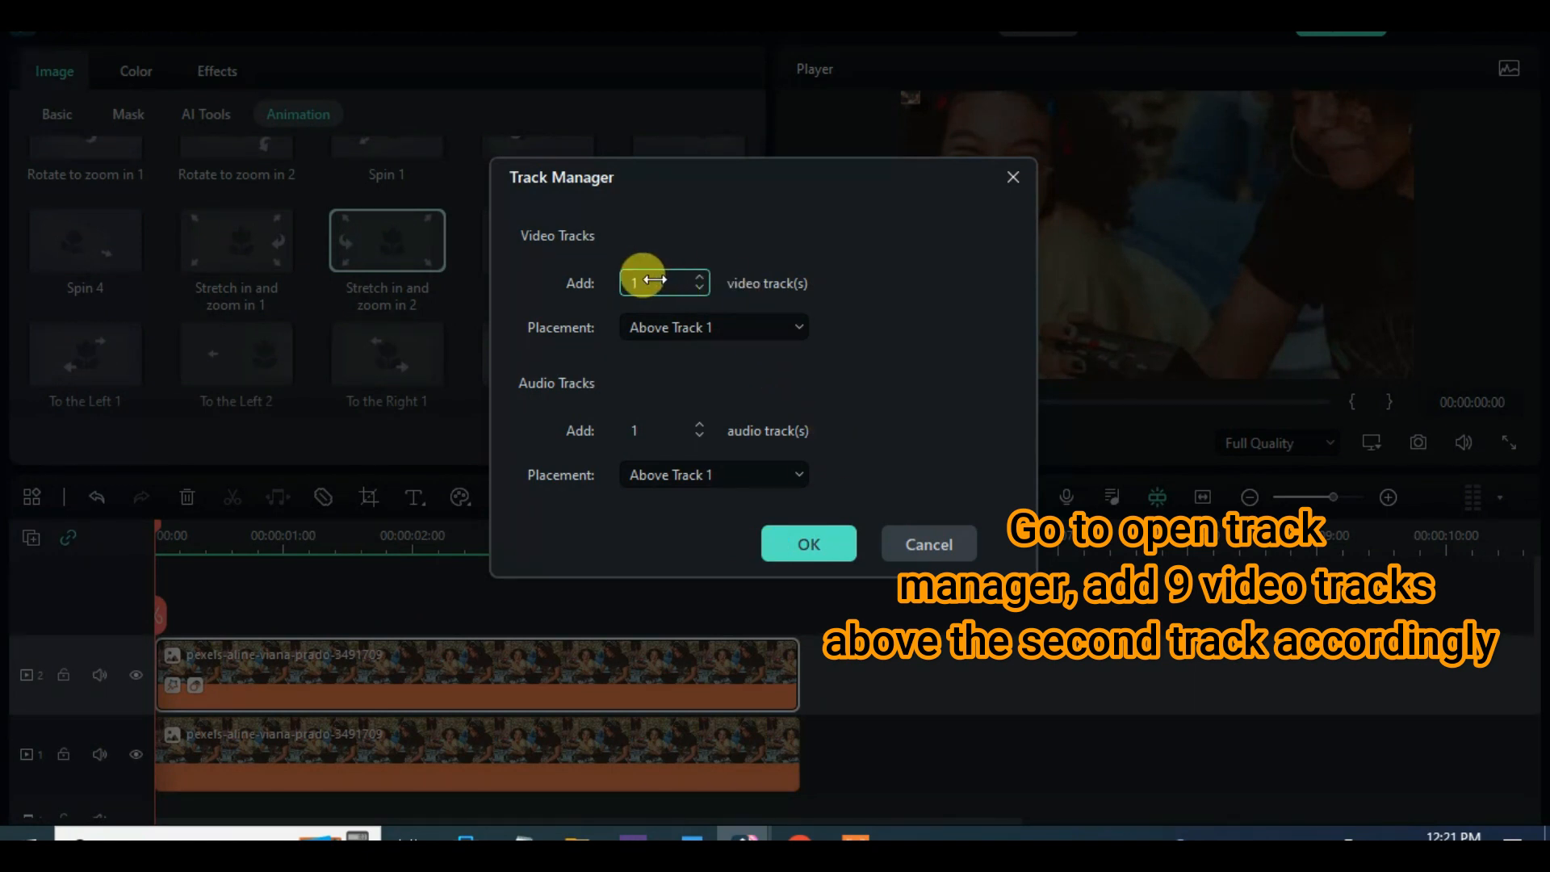
left_click(712, 326)
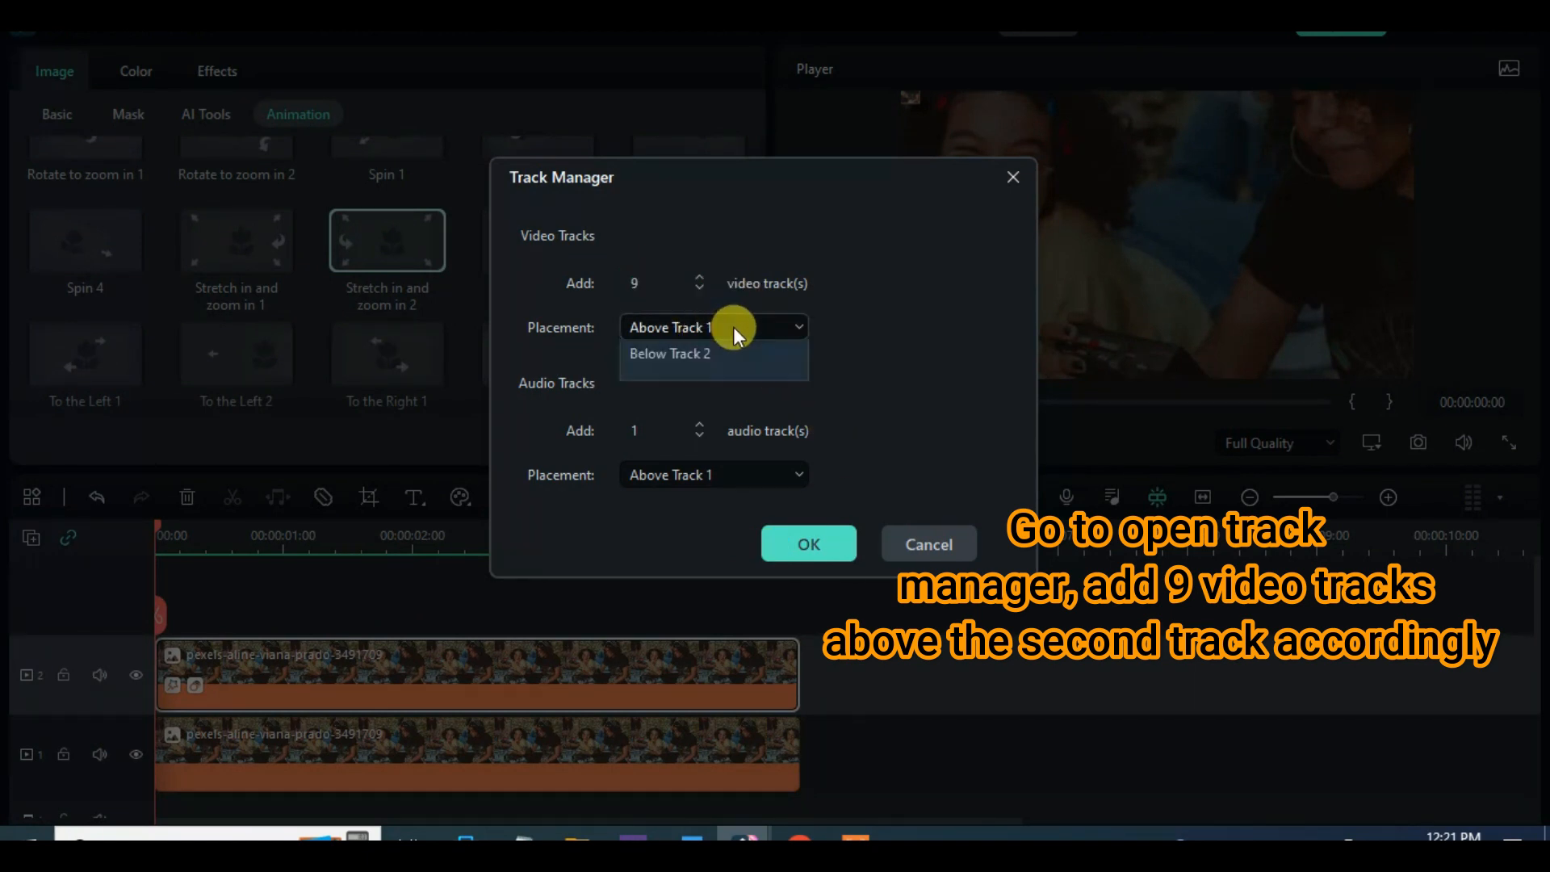
left_click(712, 326)
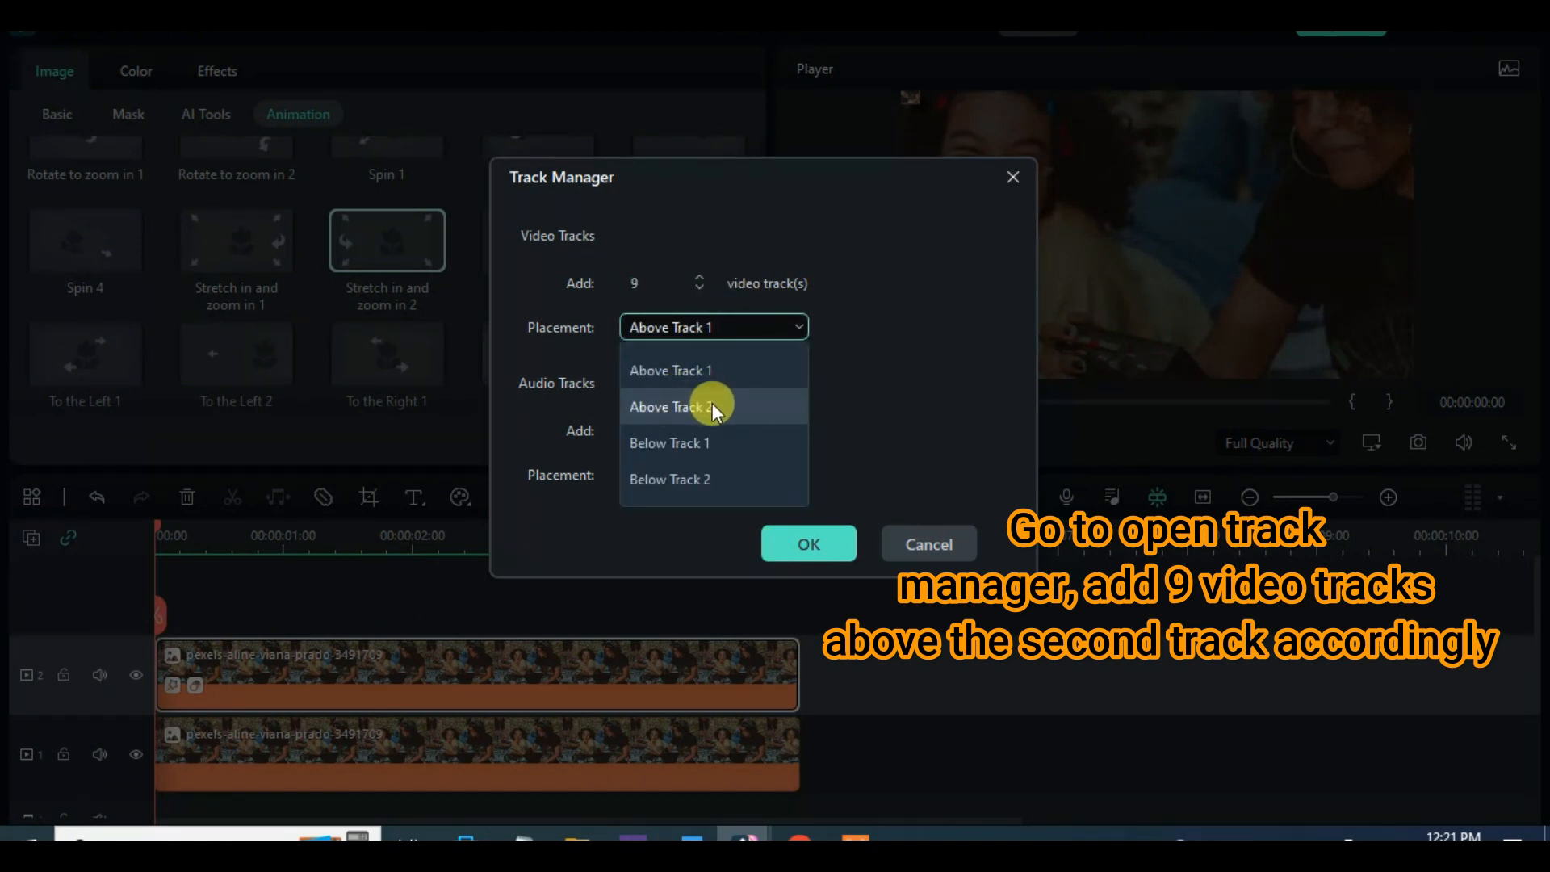
left_click(671, 406)
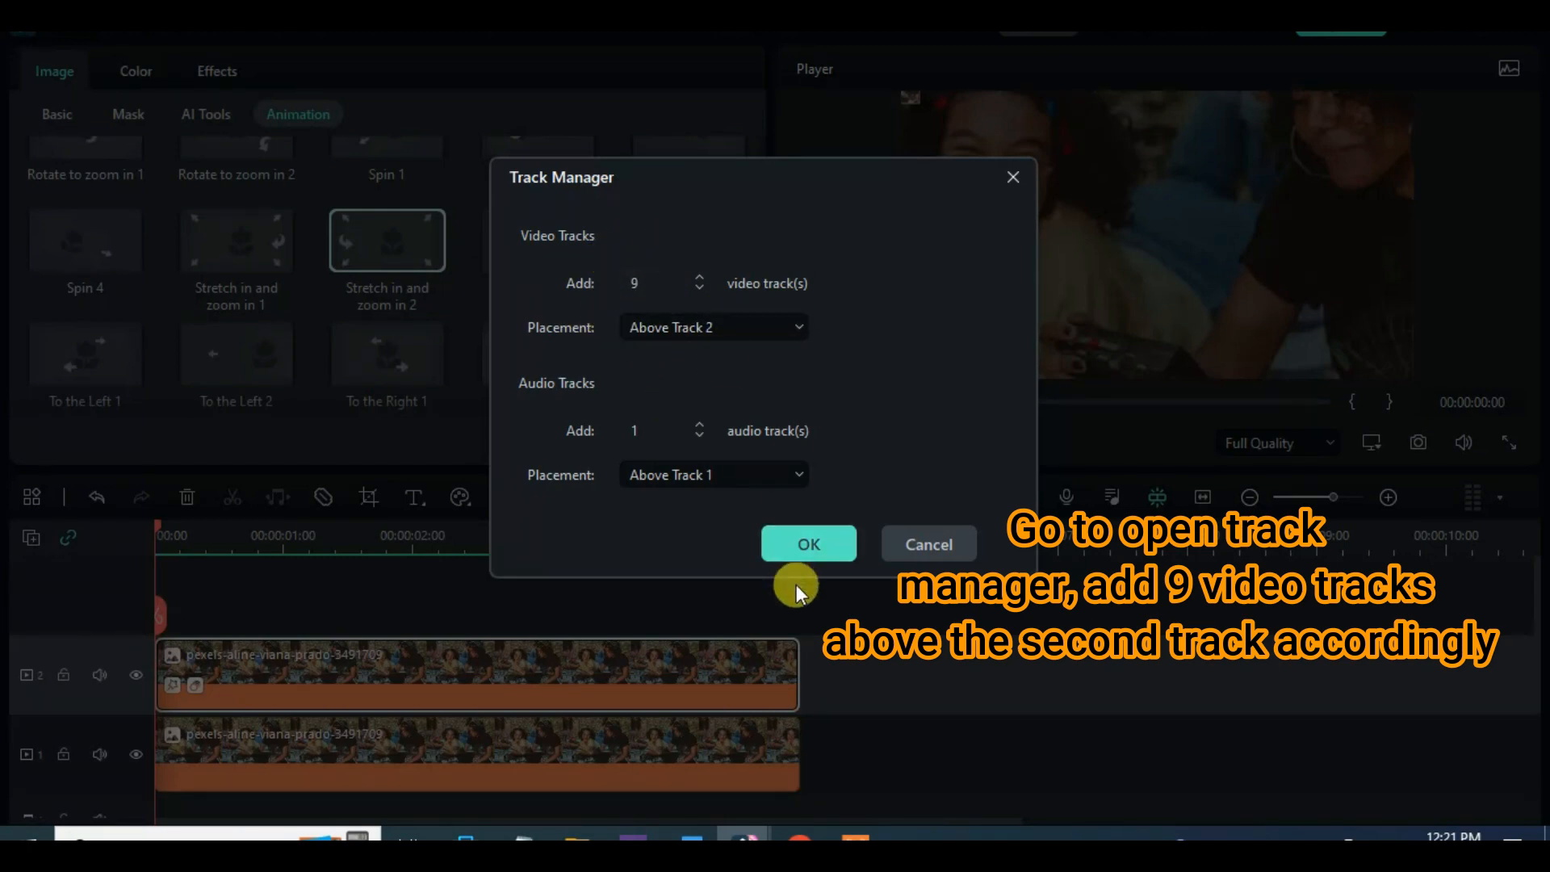
left_click(807, 543)
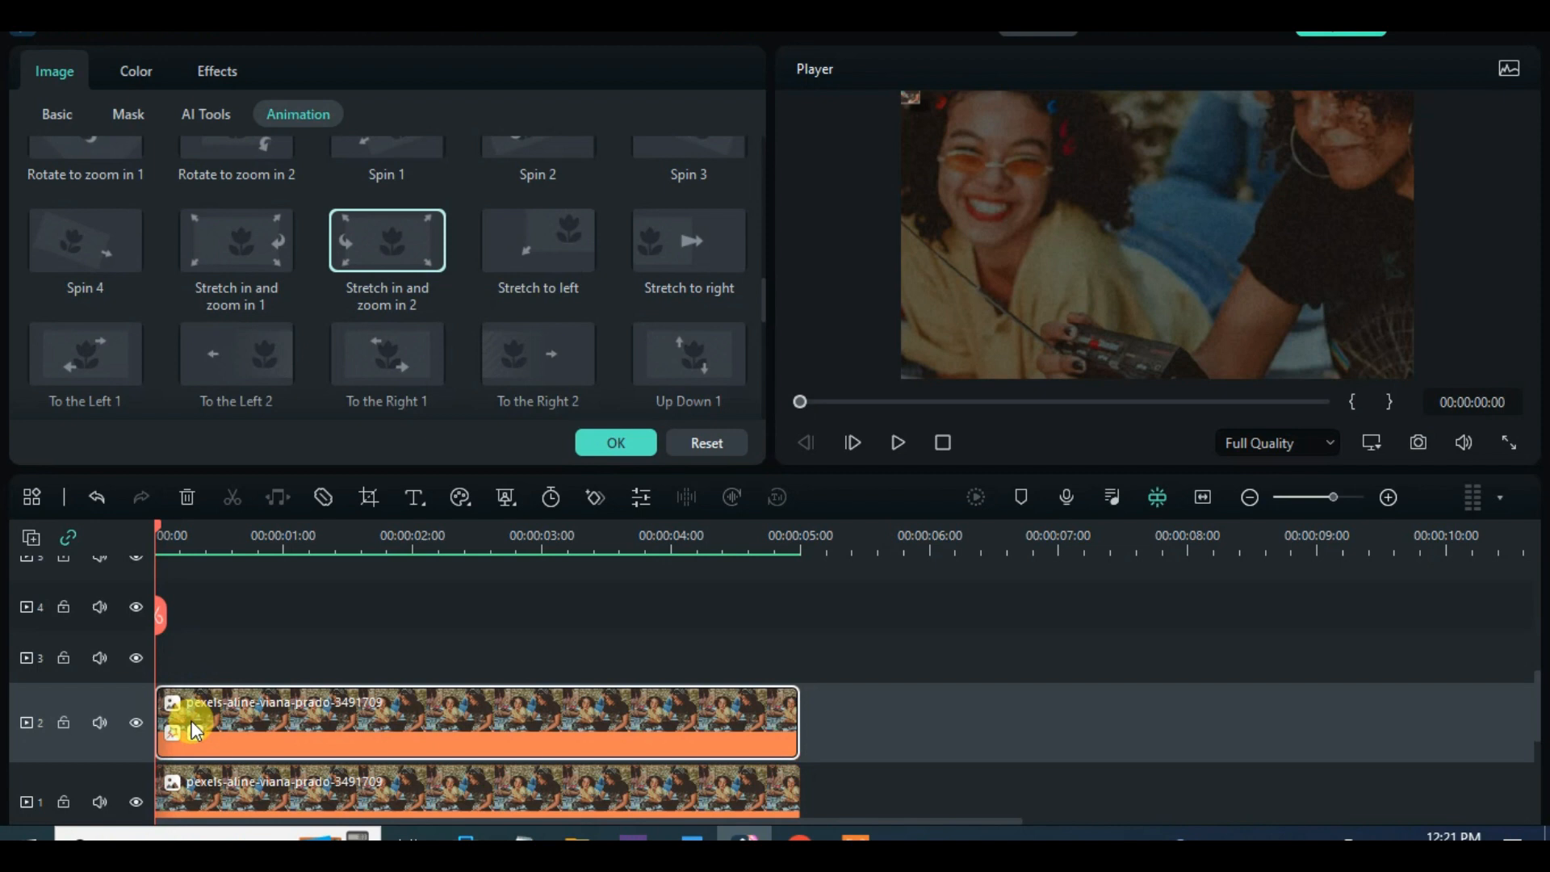
- Paste copies of the animated photo onto tracks 3–11, each offset one frame later
right_click(193, 730)
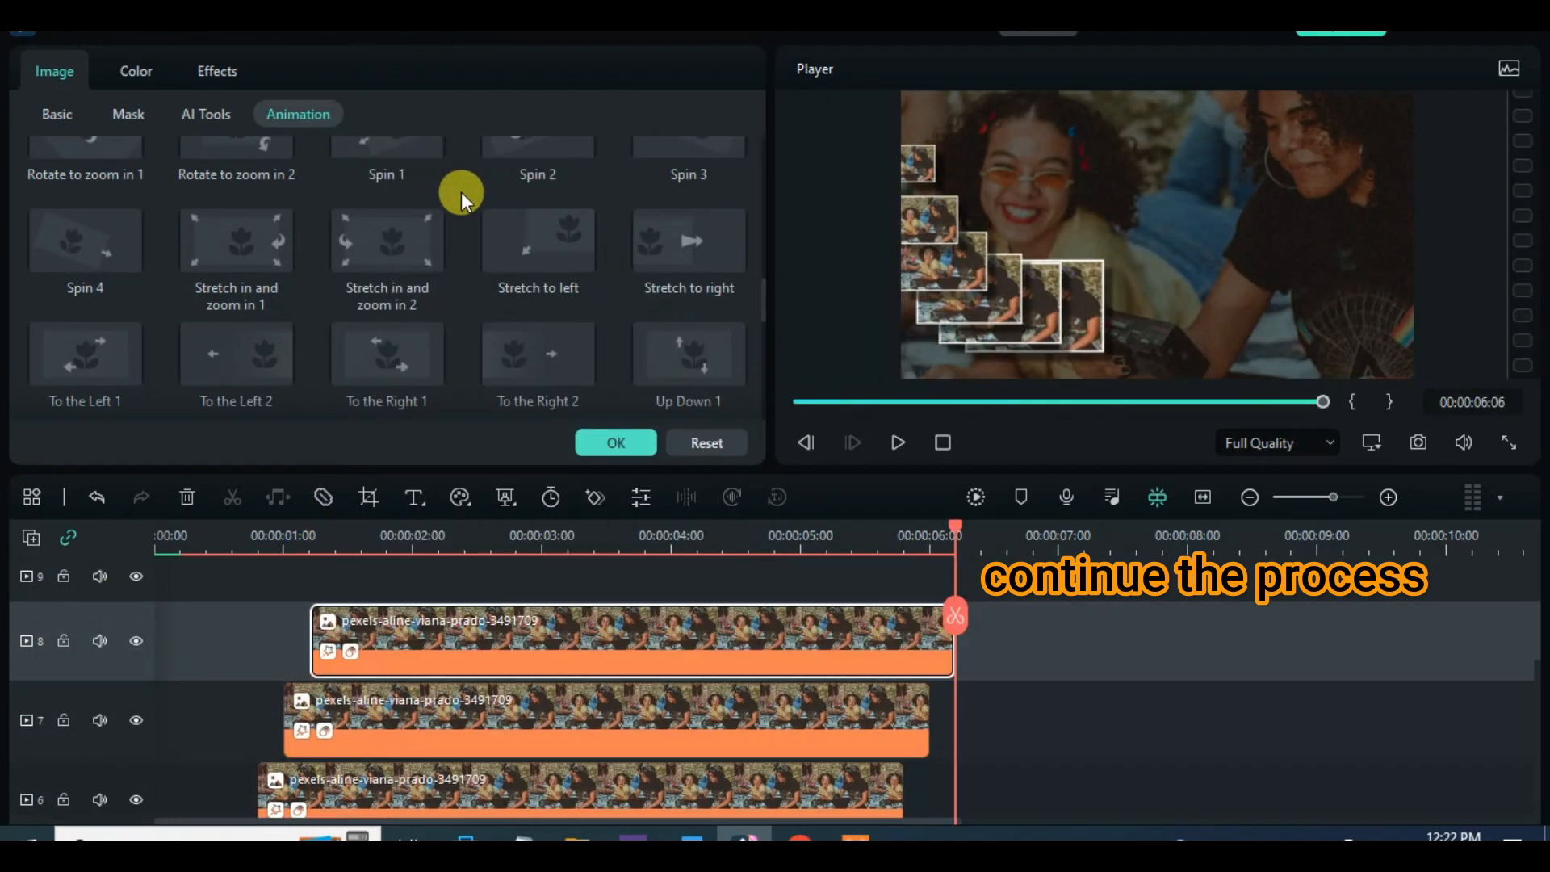
right_click(334, 613)
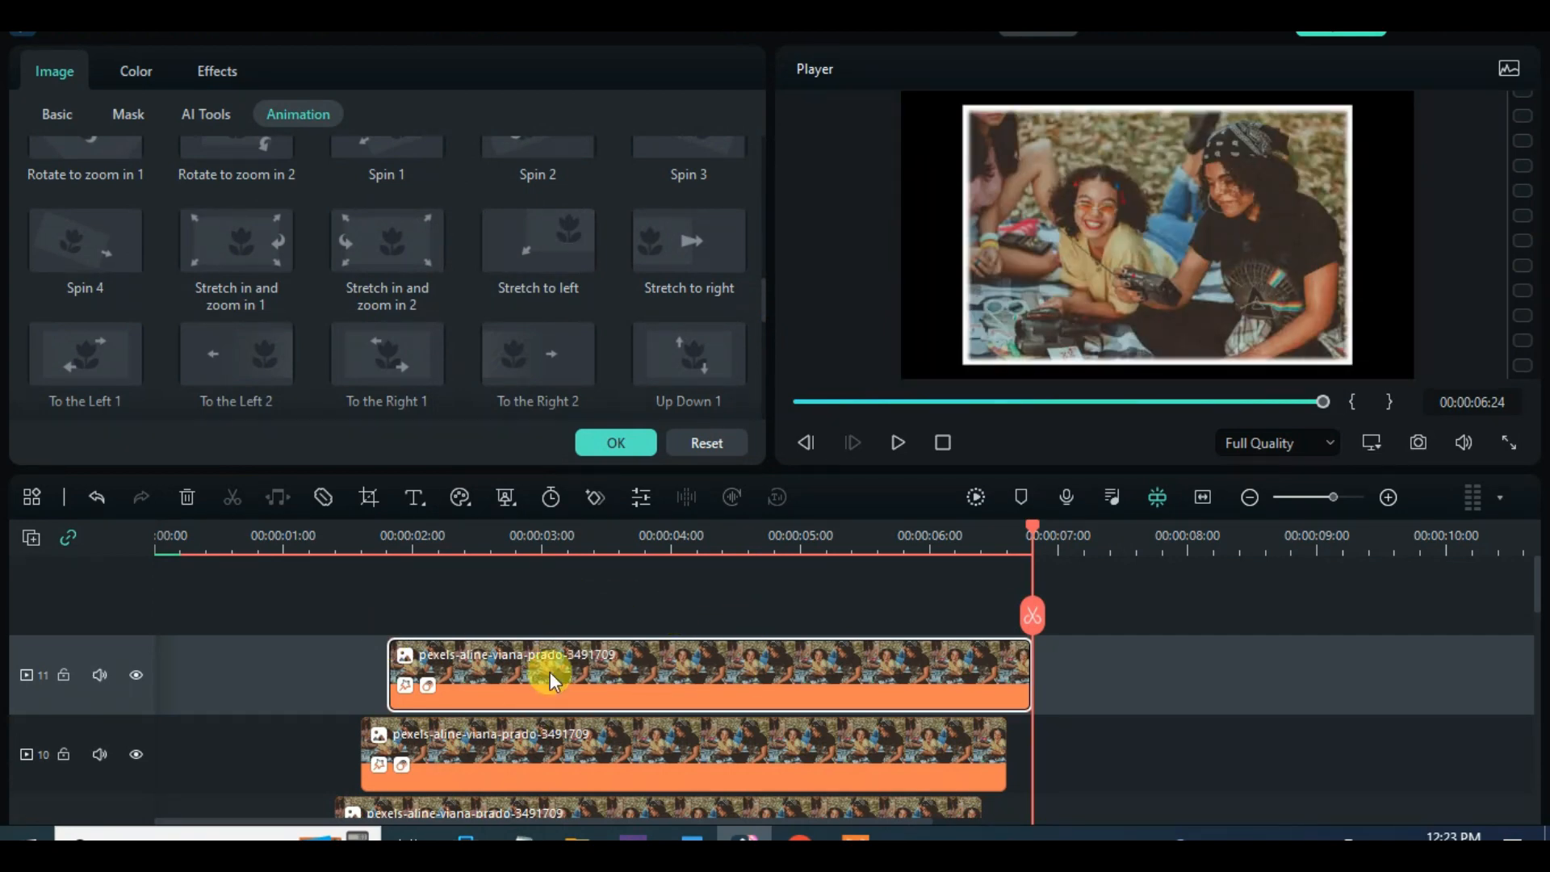
scroll("down", 3)
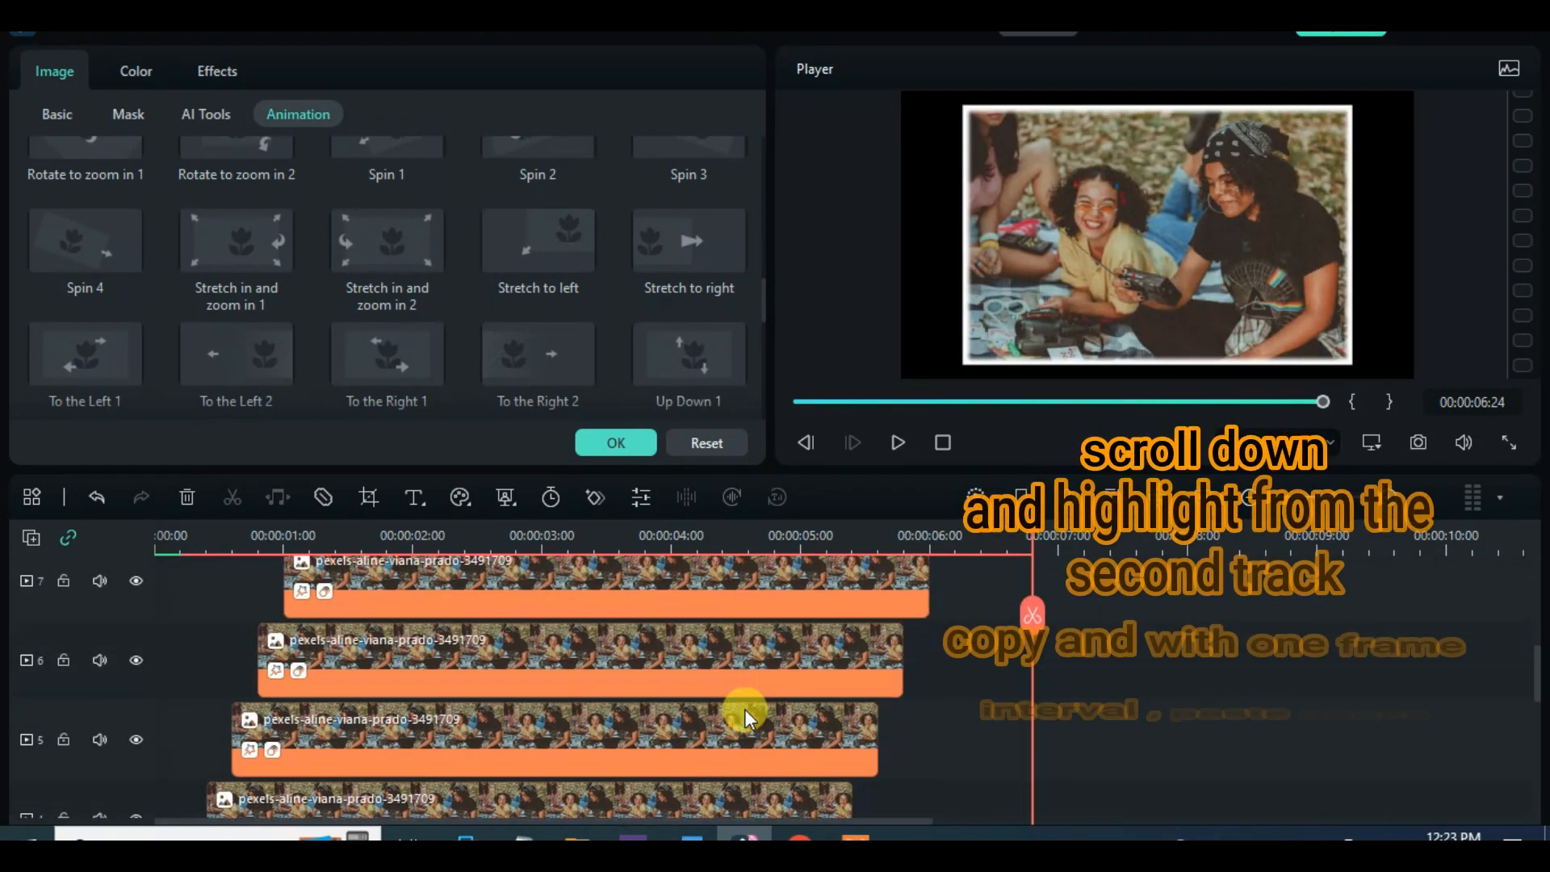
scroll("down", 3)
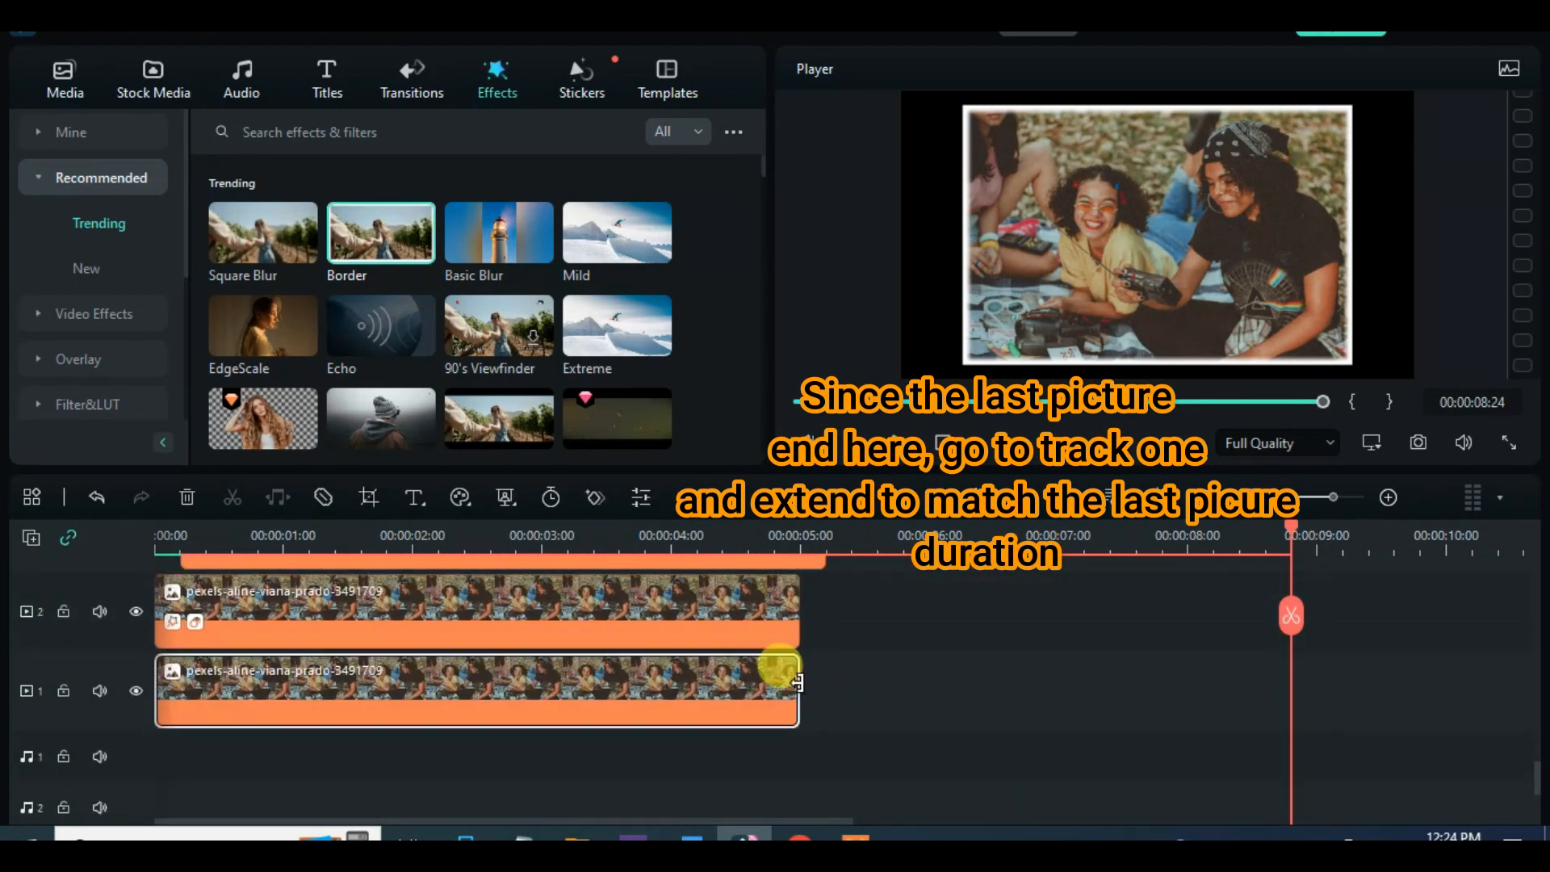
- Drag the track 1 background clip's end to the last photo copy's end and preview
left_click_drag(780, 682, 1275, 686)
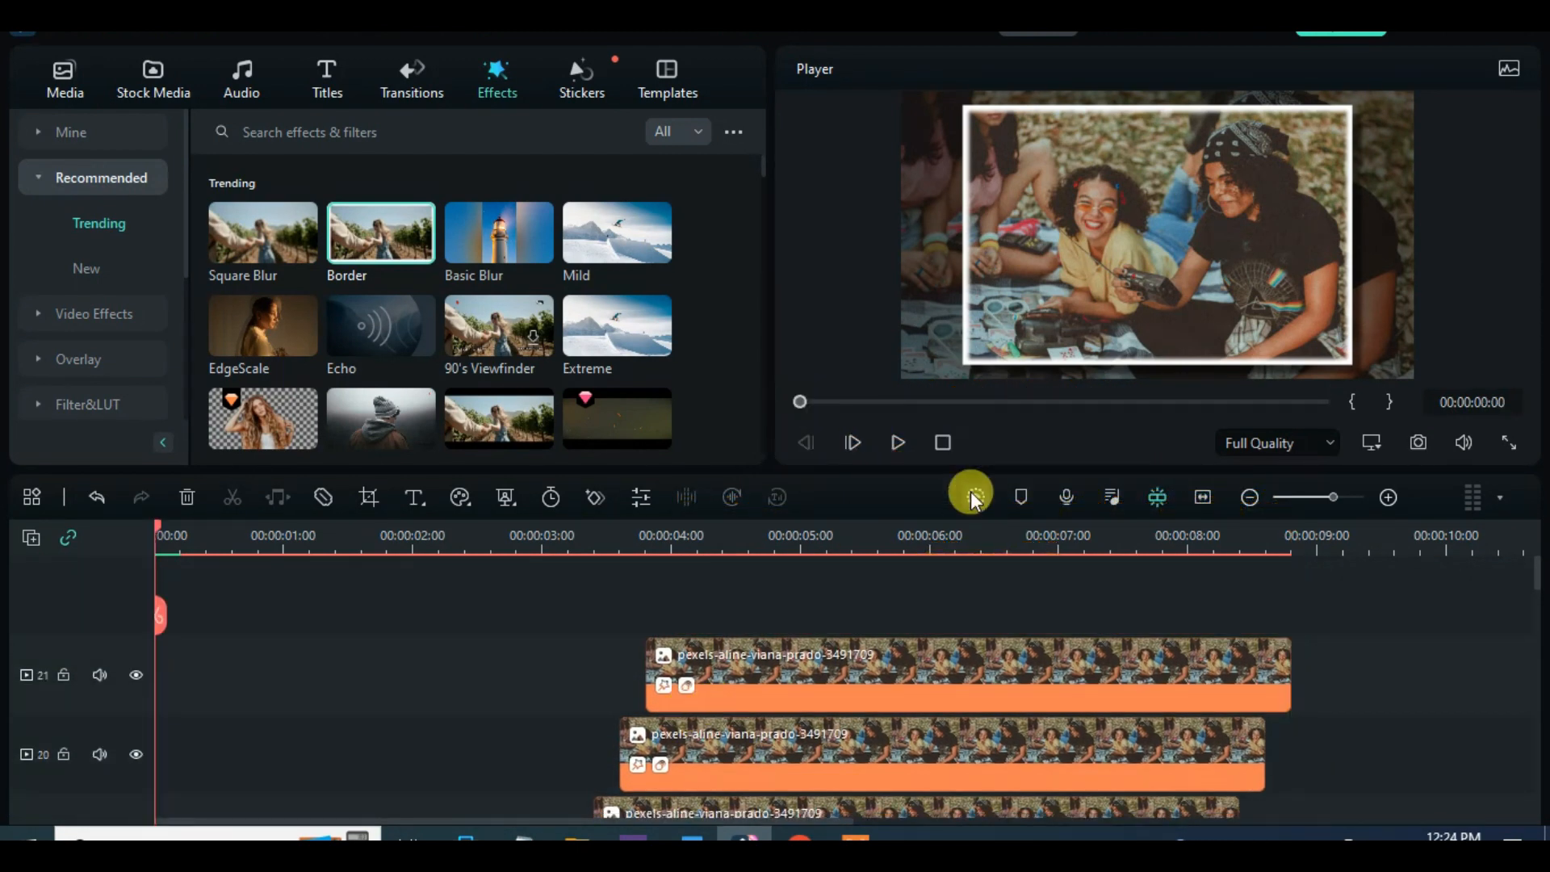
left_click(895, 441)
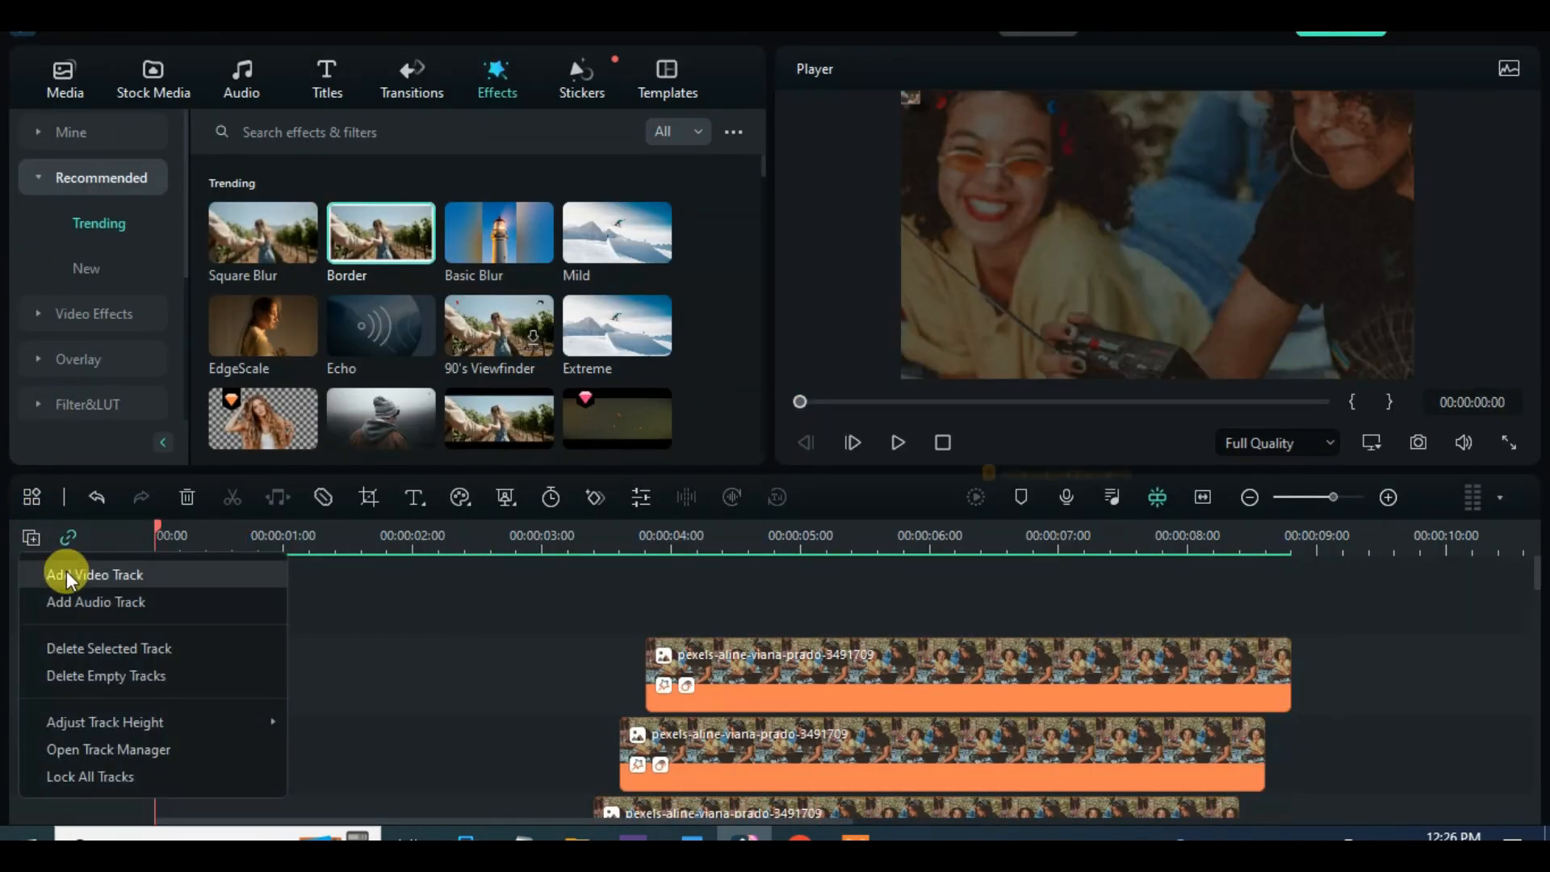
- Add a new video track and place the Apfel effect across the whole slideshow
left_click(93, 574)
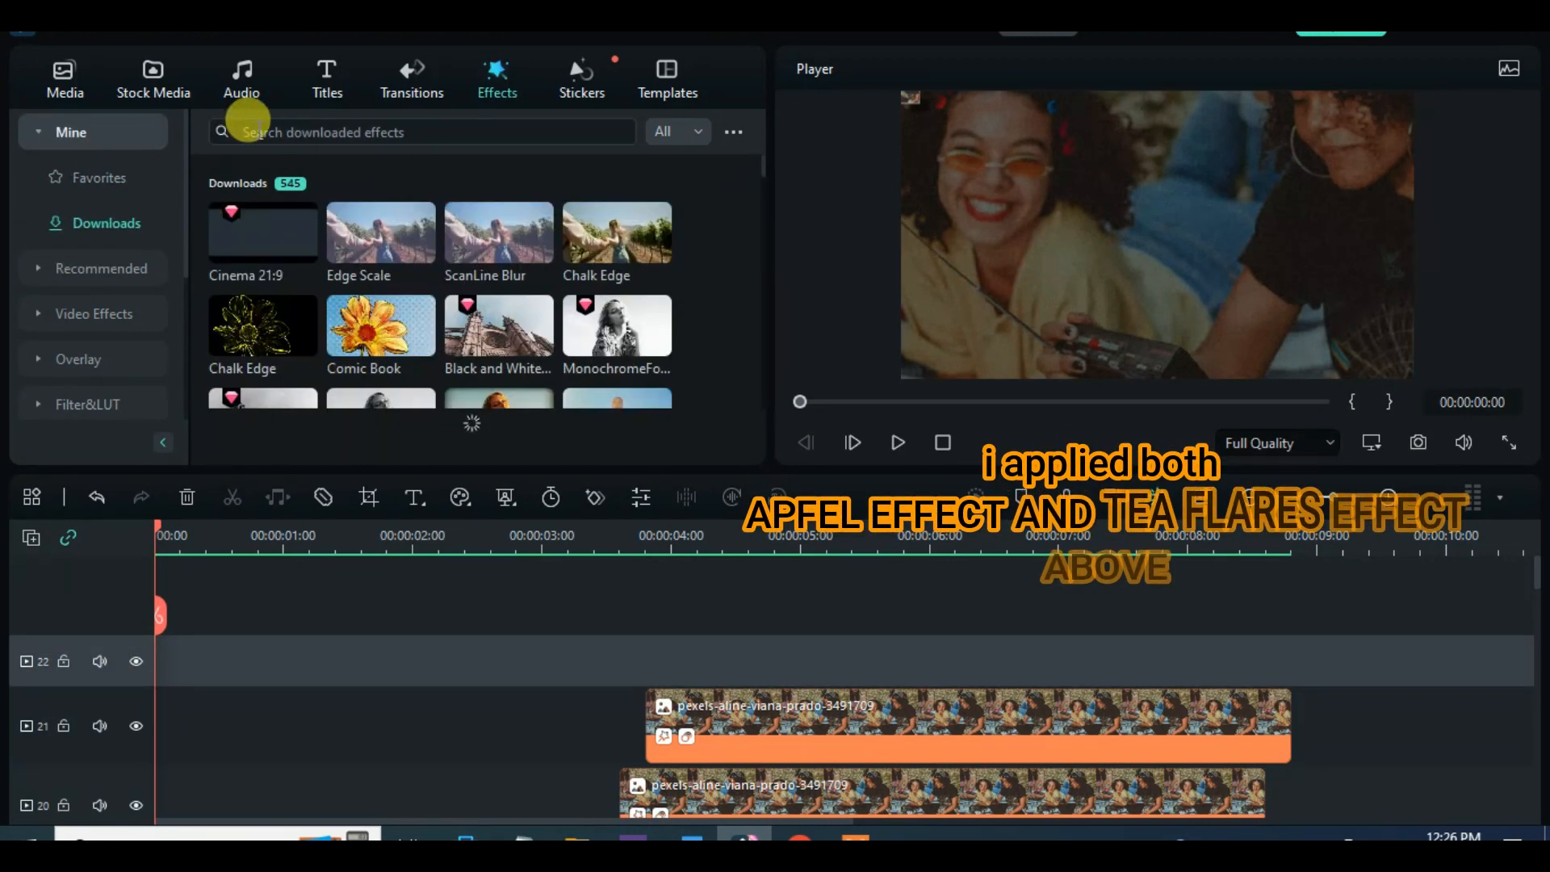
type("apfe")
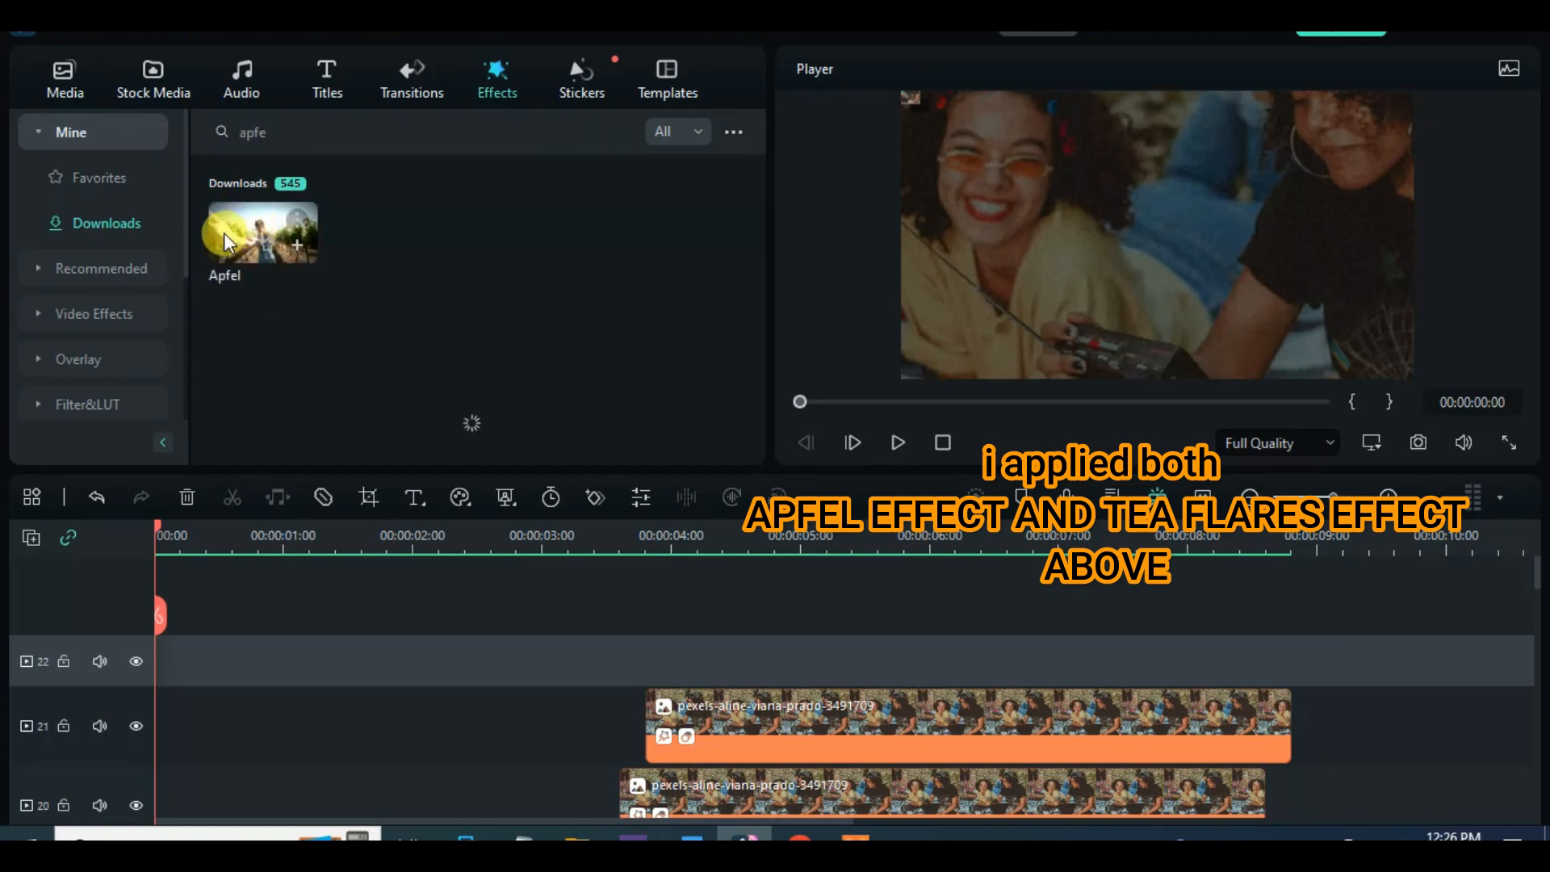
left_click_drag(260, 232, 365, 659)
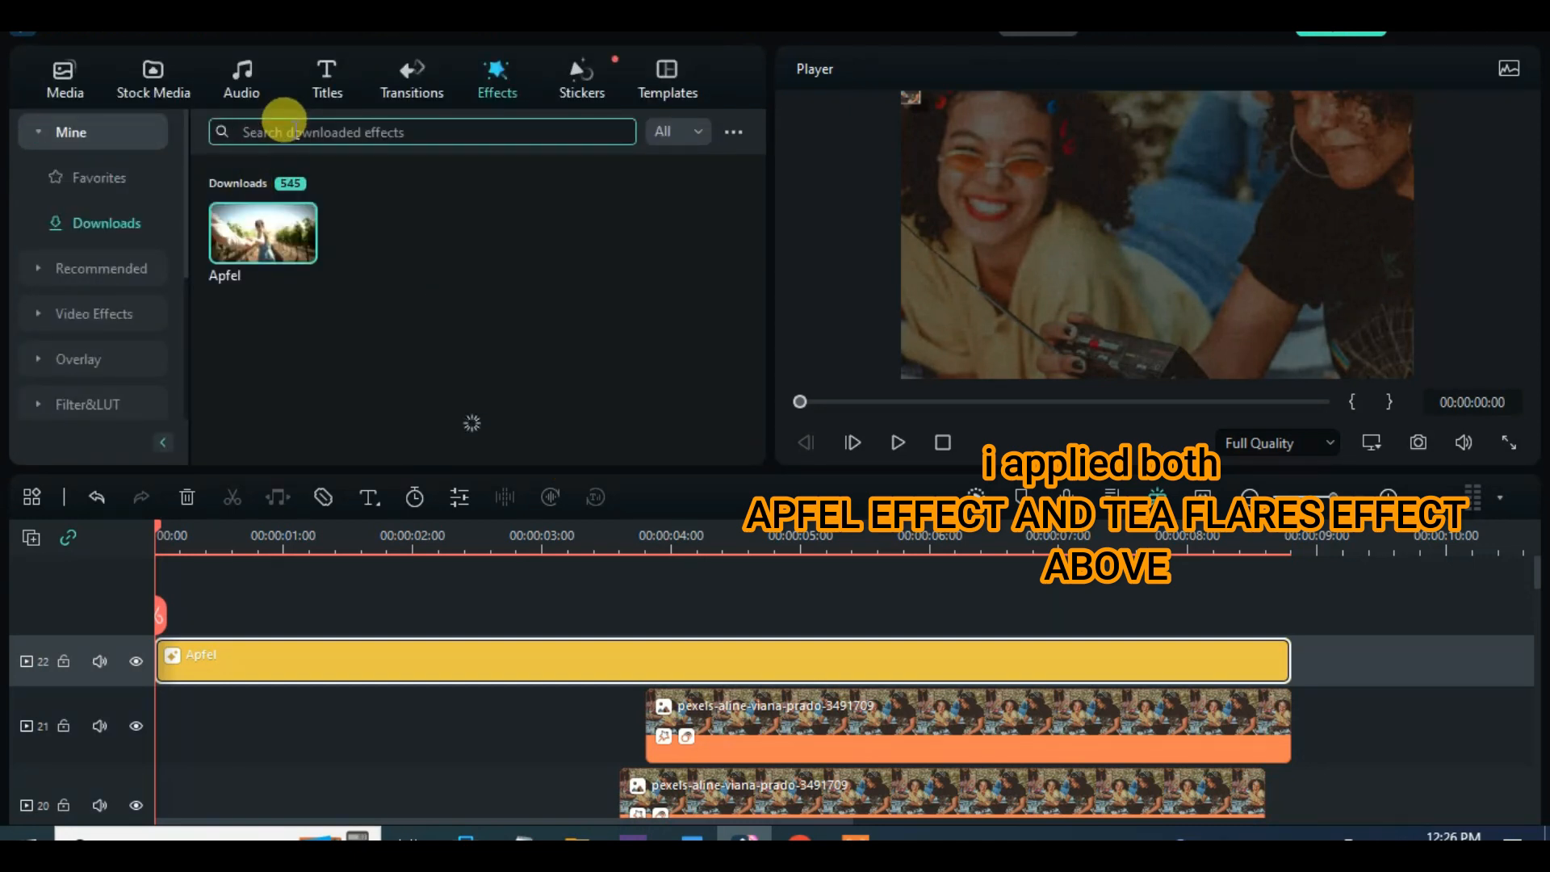
- Place Teal Flares across the slideshow on the track above Apfel, then play it back
type("tea")
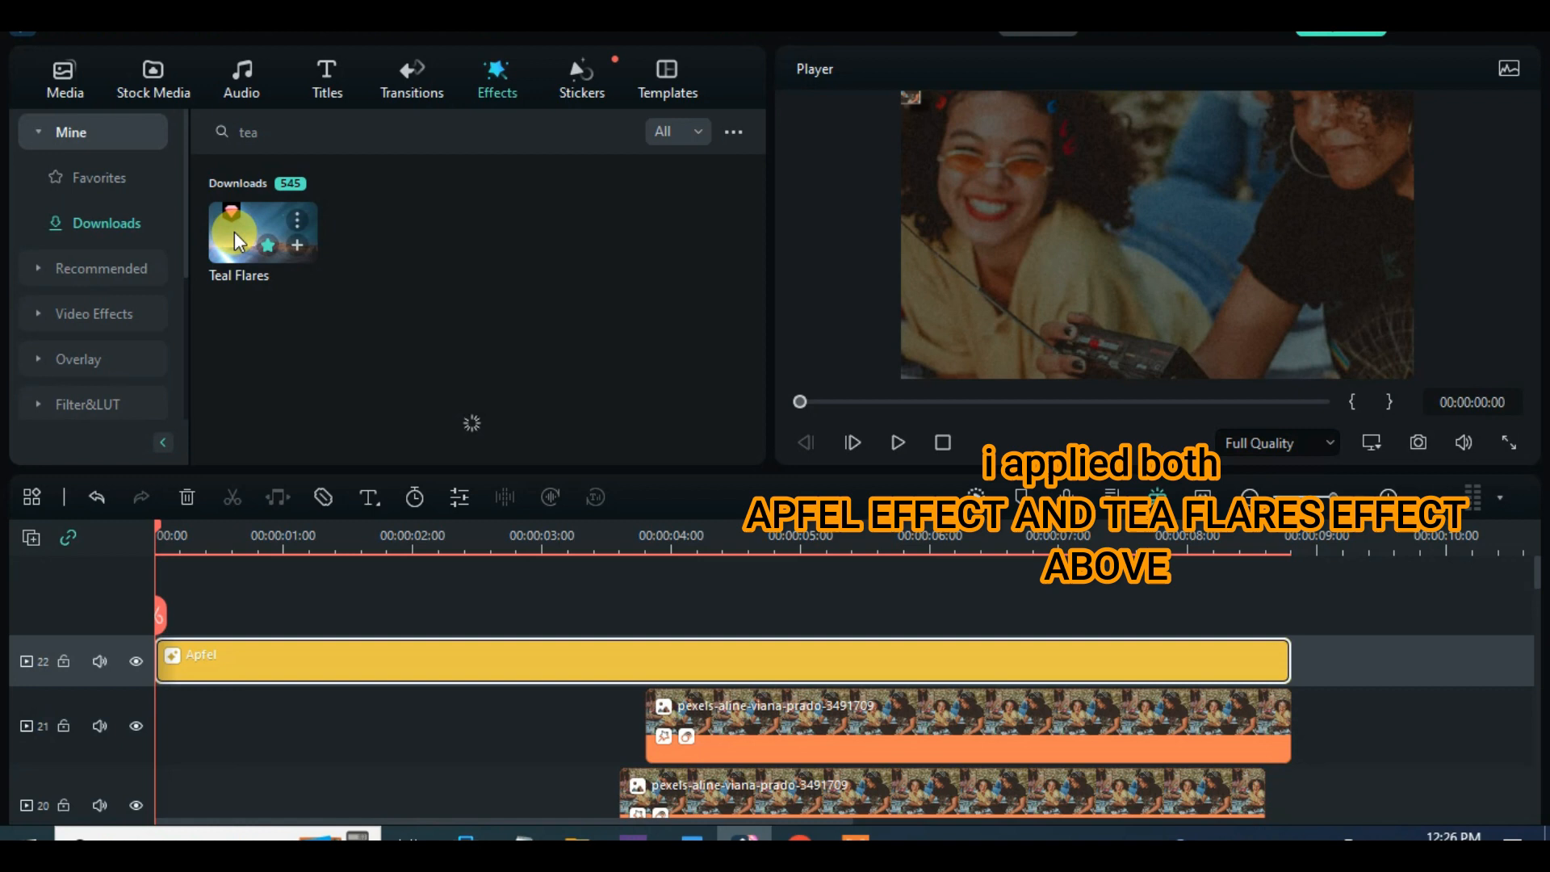
left_click_drag(262, 233, 474, 657)
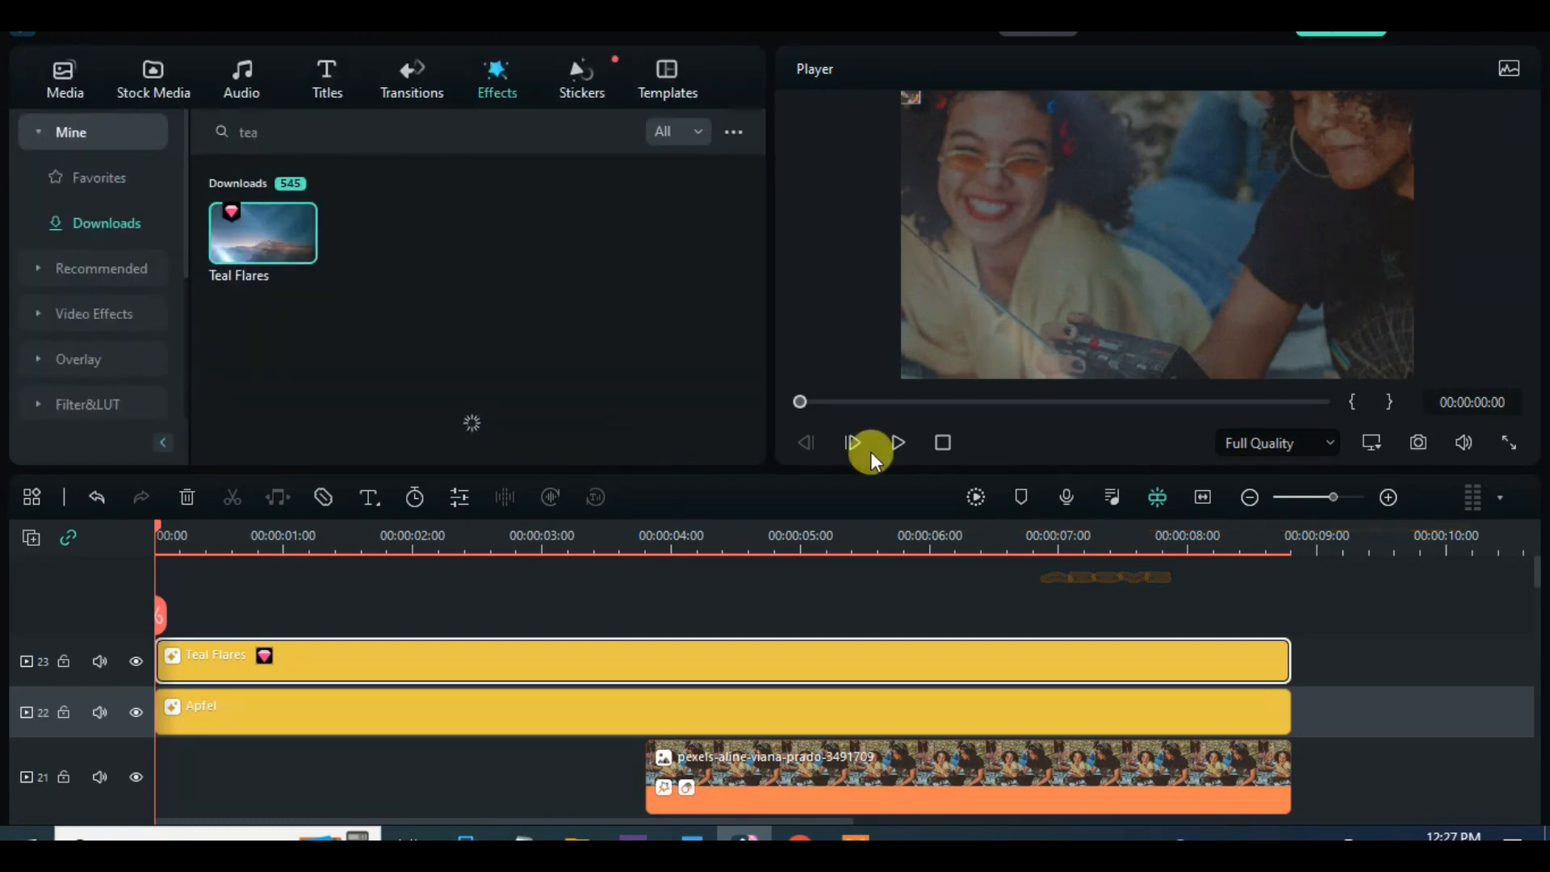
left_click(852, 442)
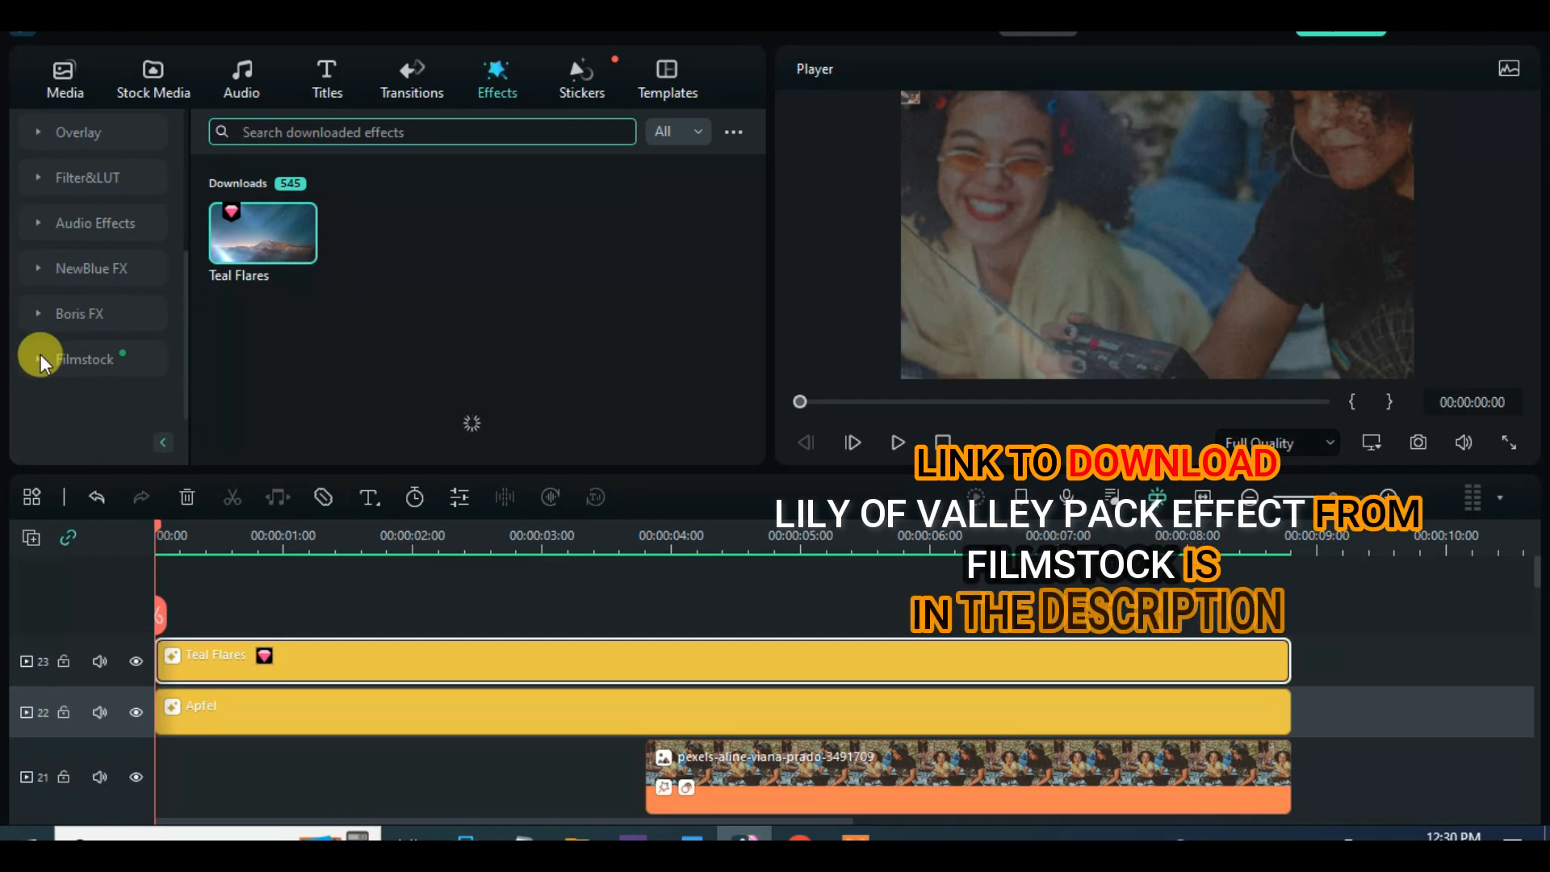
- Place a Filmstock Lily of the Valley overlay on track 24, extended to the nine-second end
left_click(86, 357)
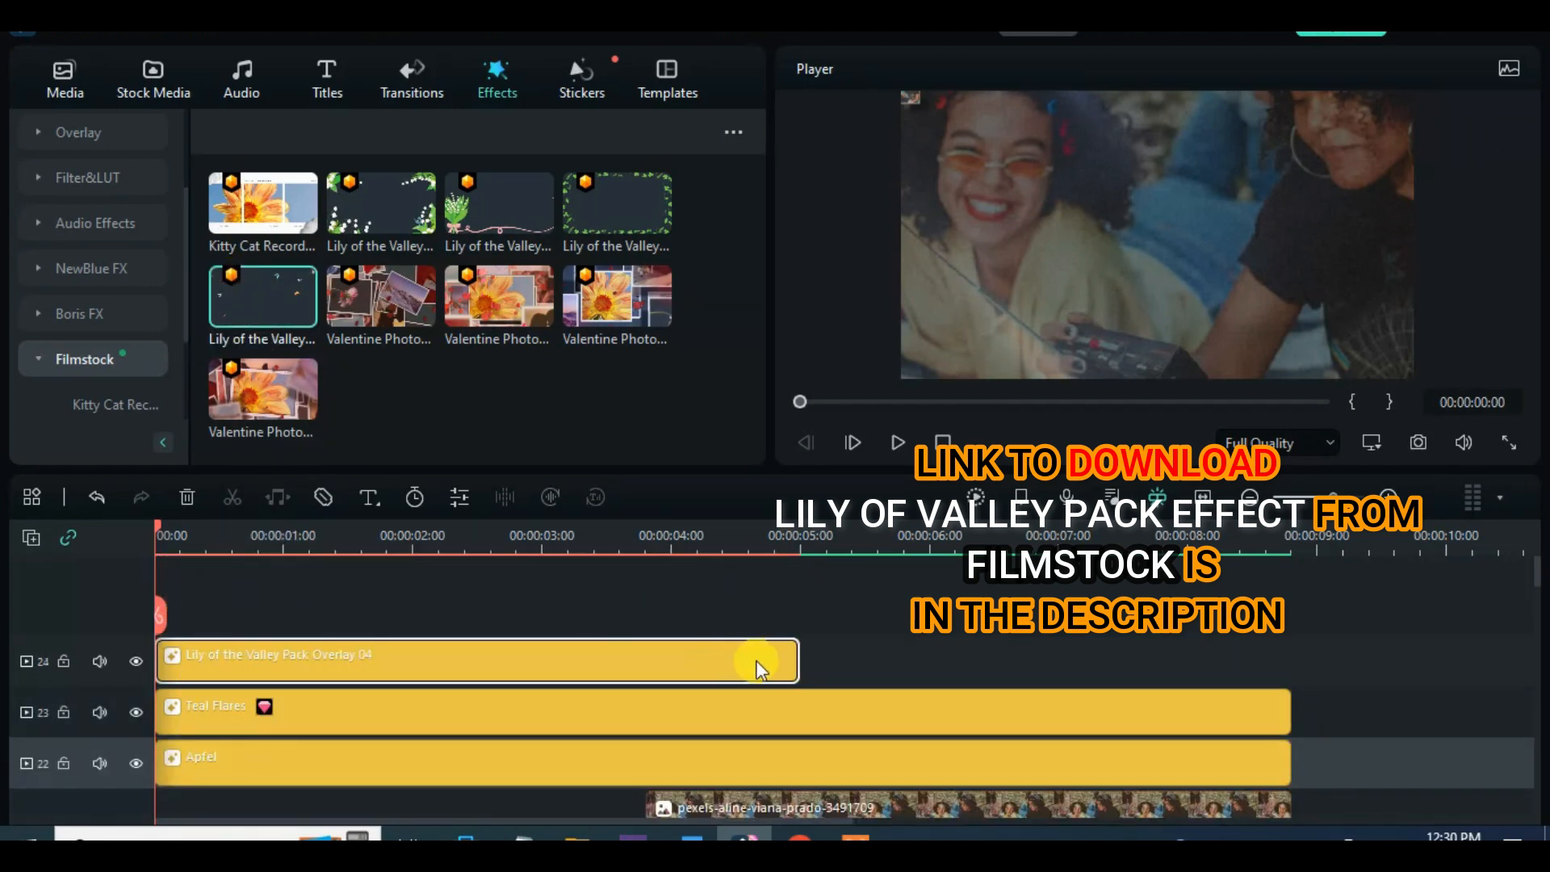
left_click_drag(761, 660, 1285, 660)
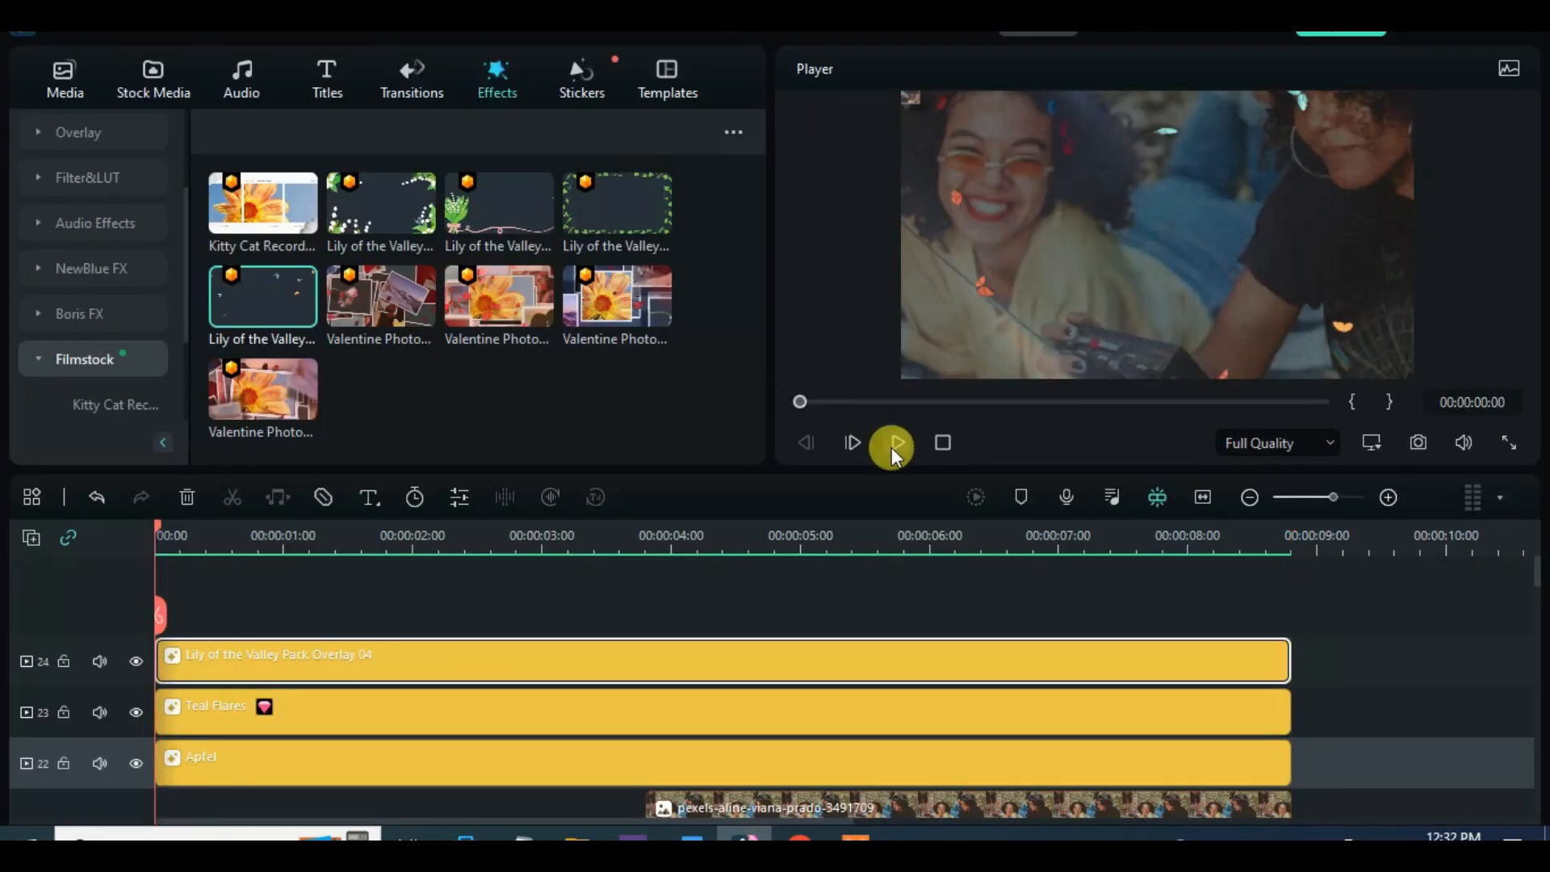
left_click(890, 443)
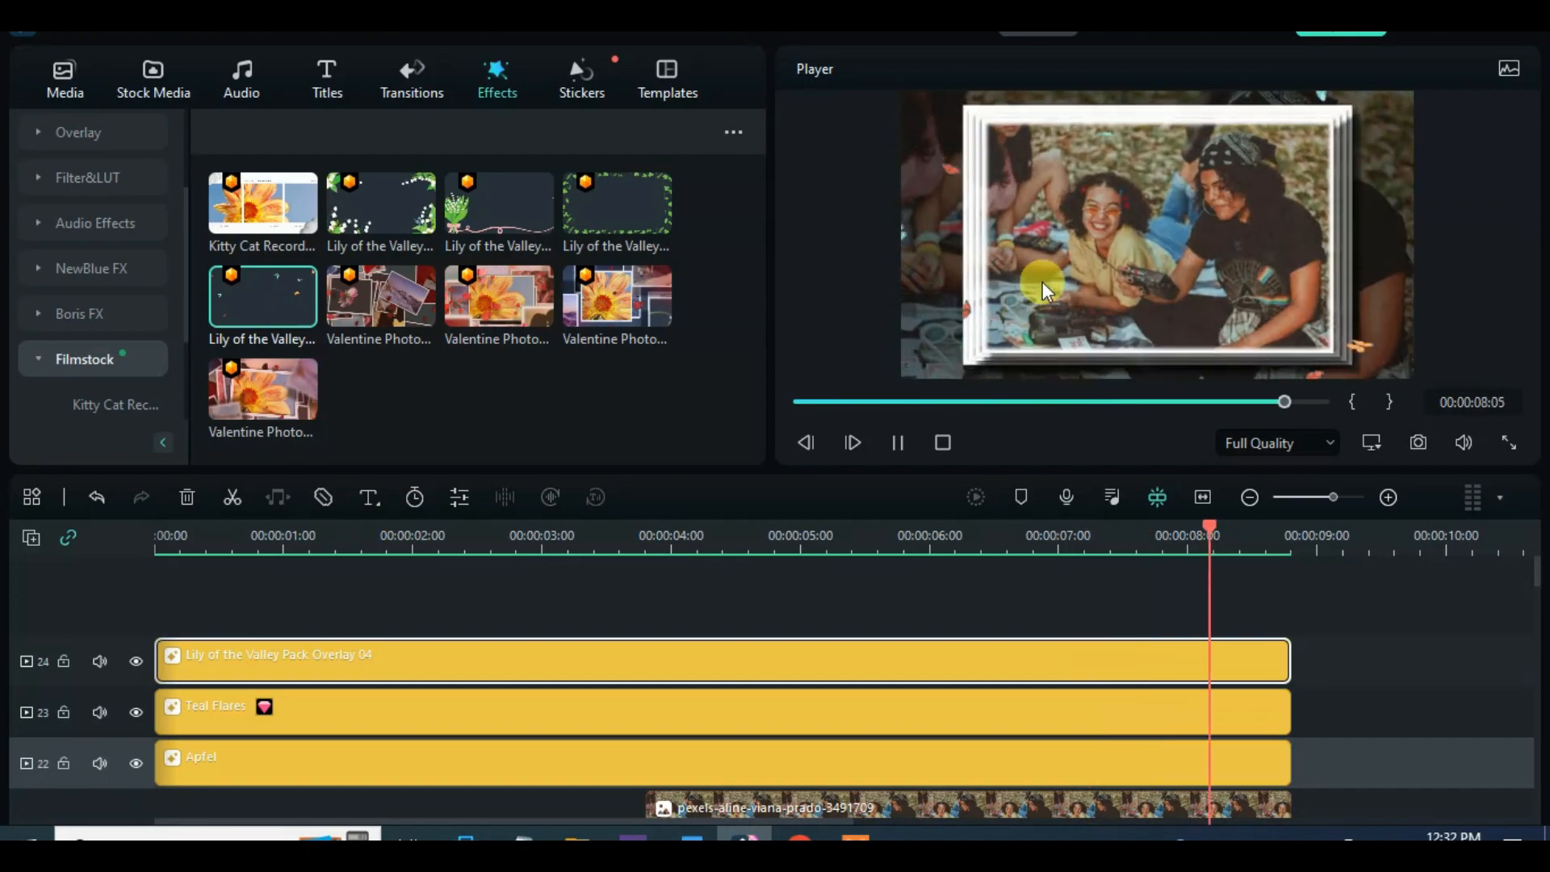
left_click(941, 442)
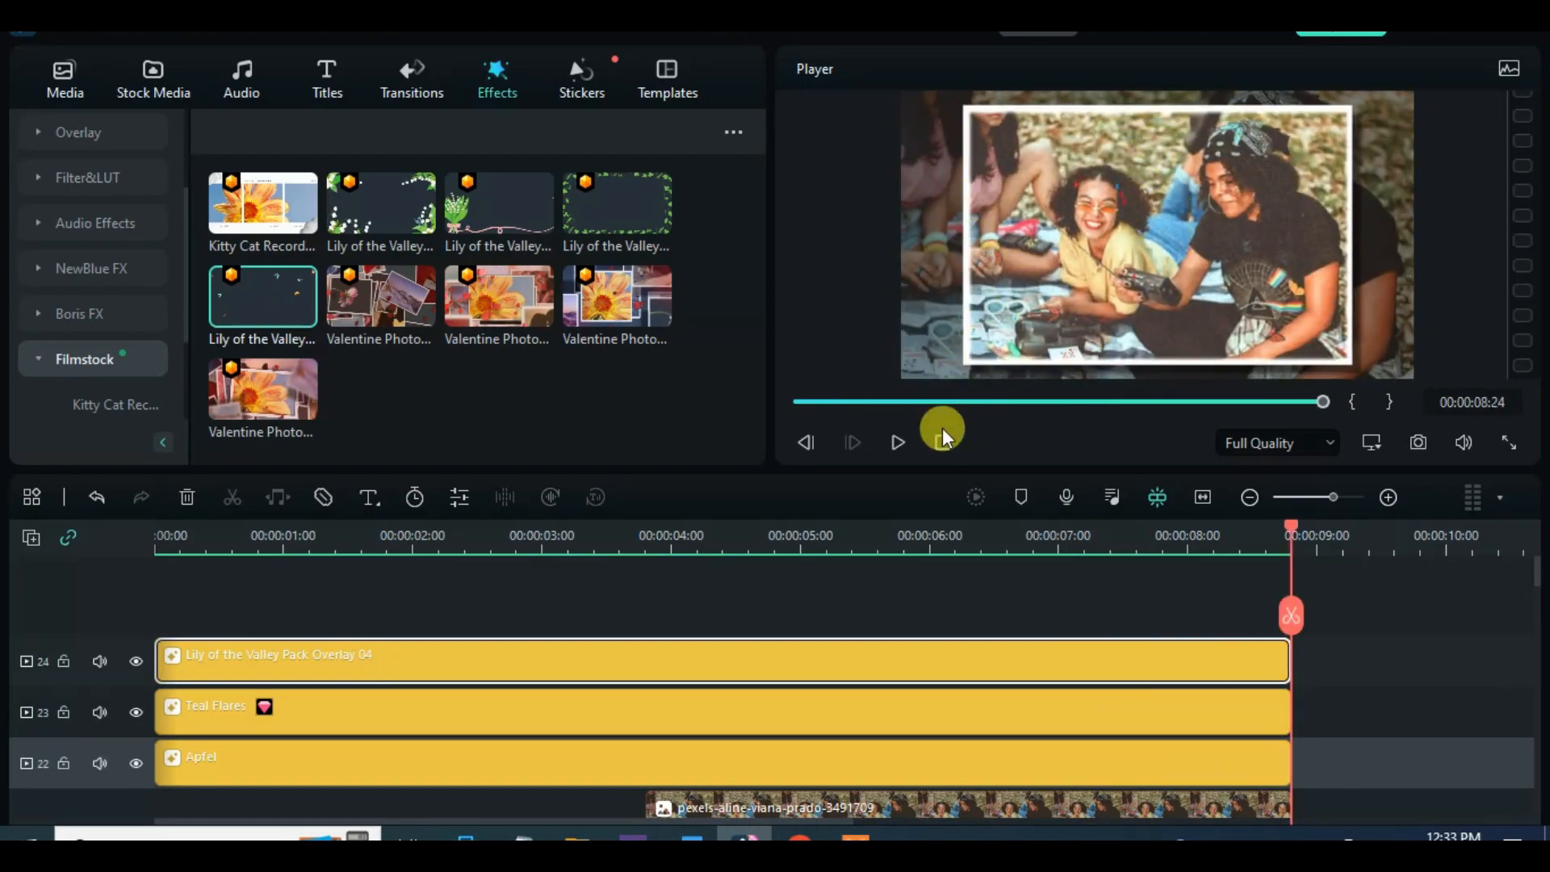